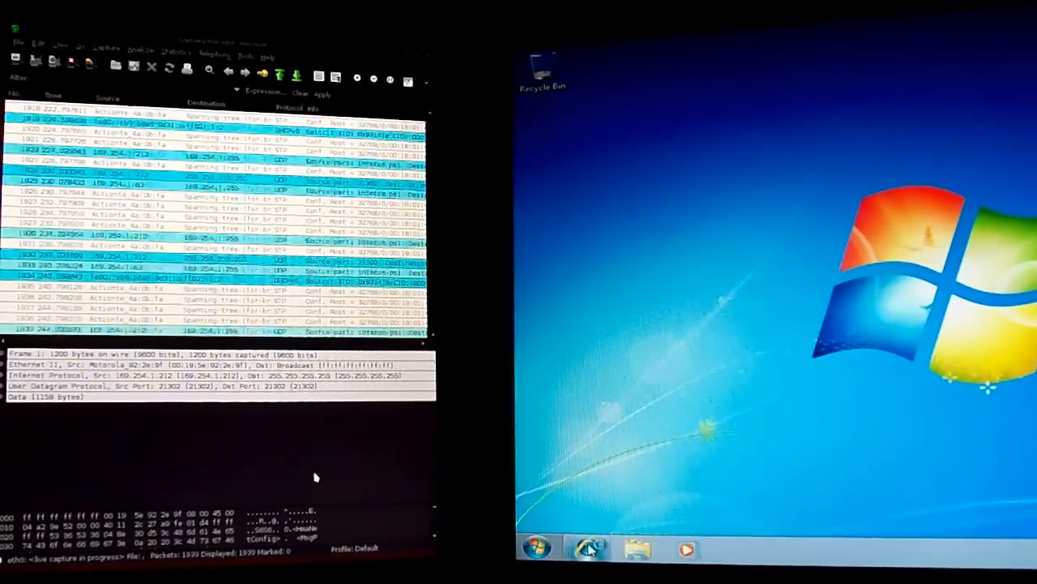
Launch Internet Explorer from the taskbar so the MSN home page loads.
{"action": "left_click", "coordinate": [586, 548]}
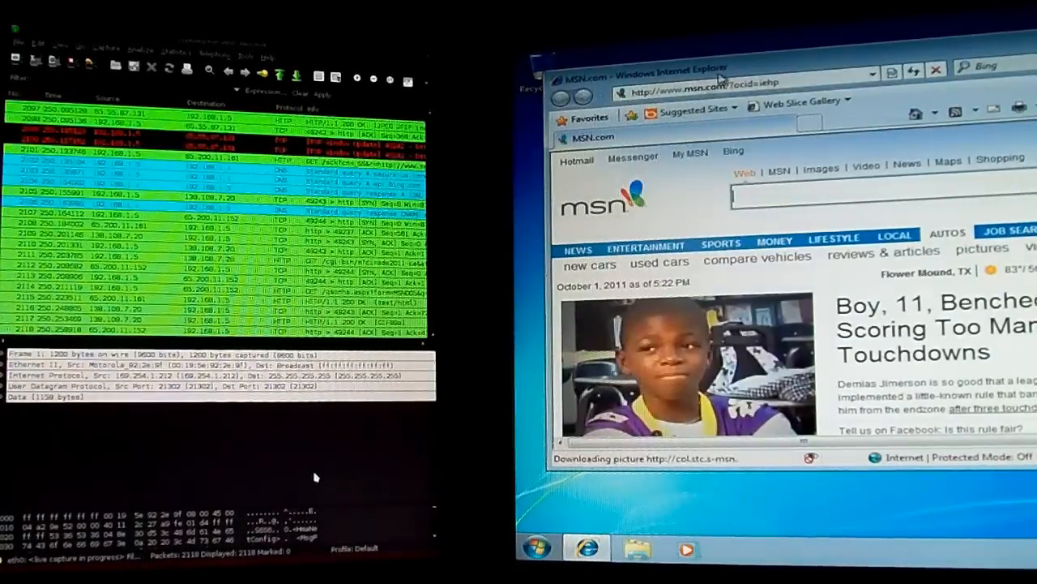
{"action": "right_click", "coordinate": [729, 81]}
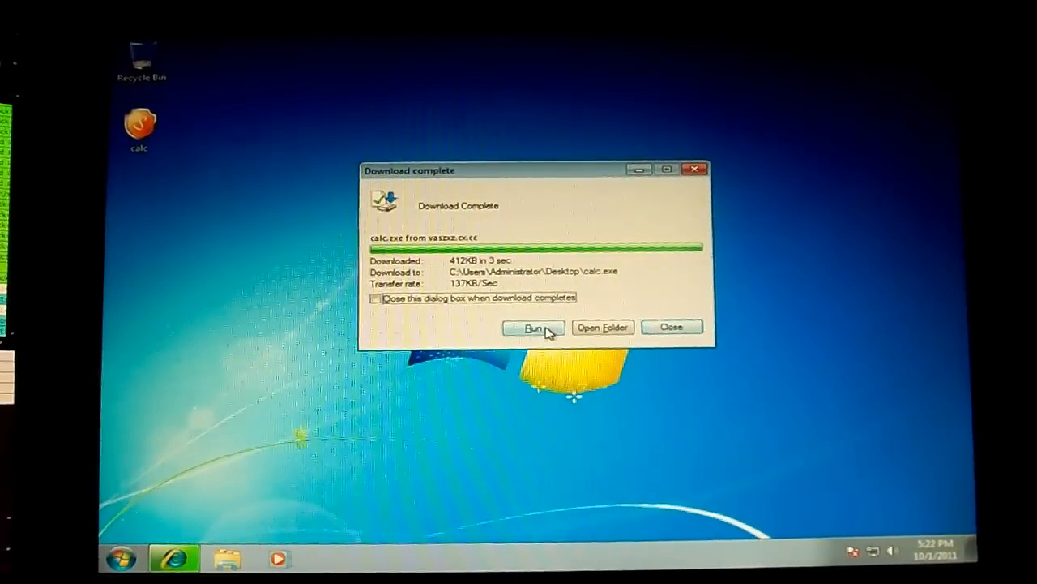
Run calc.exe from the download prompt despite the unverified-publisher security warning.
{"action": "left_click", "coordinate": [534, 326]}
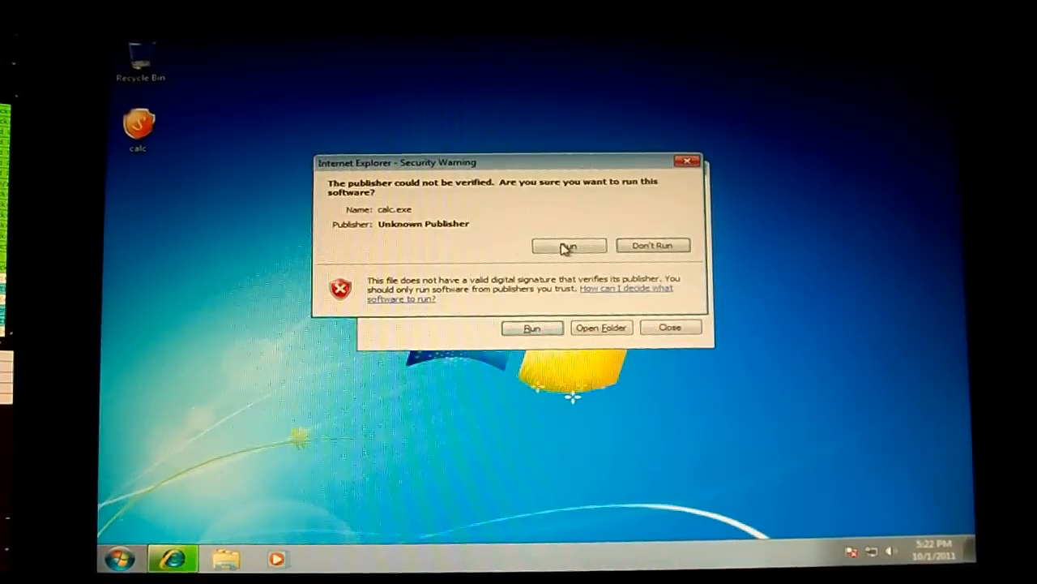
{"action": "left_click", "coordinate": [569, 246]}
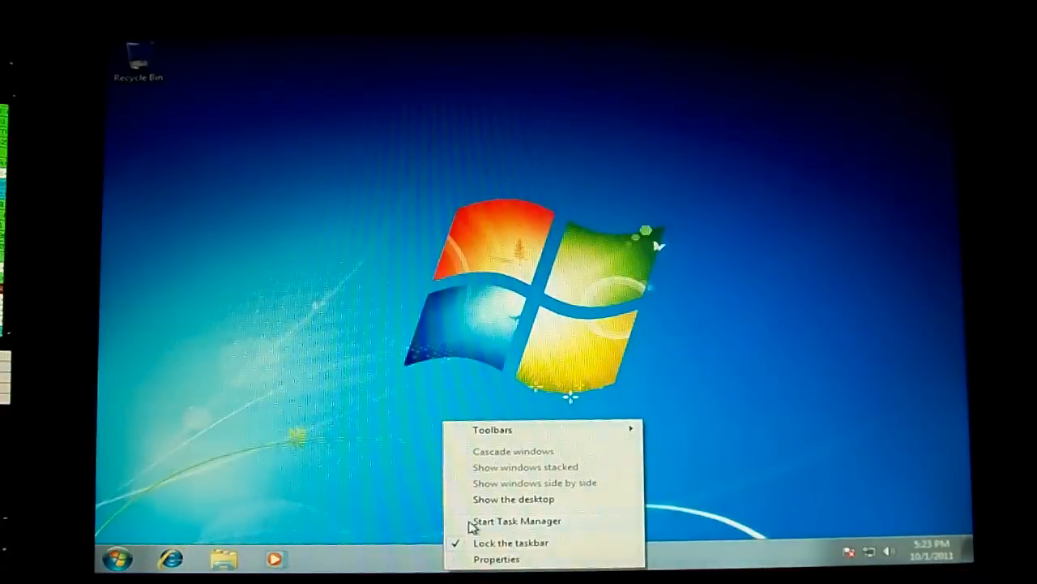
Choose Start Task Manager from the taskbar menu, surfacing the Security Sphere 2012 scan.
{"action": "left_click", "coordinate": [514, 520]}
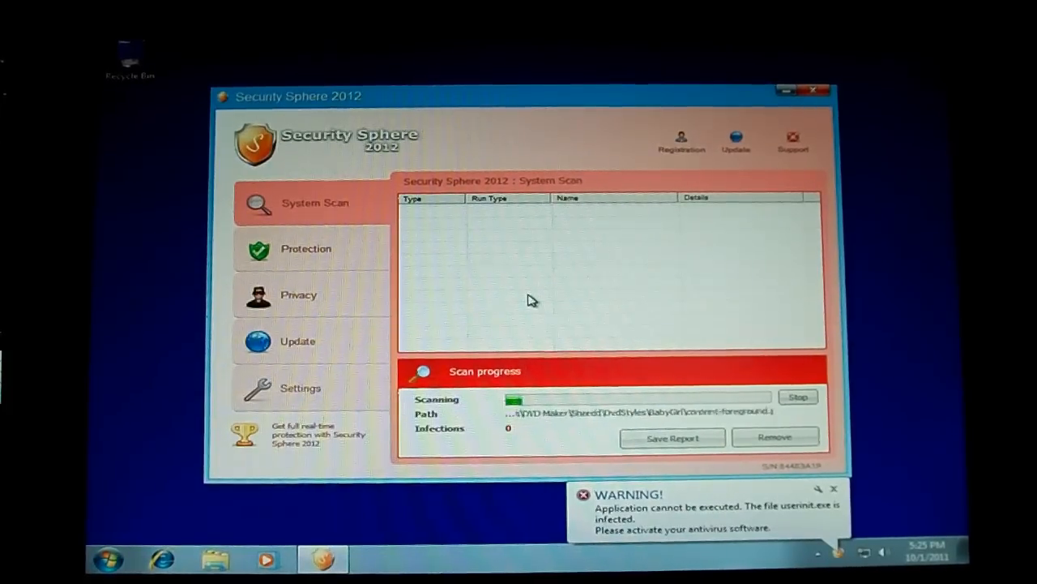
{"action": "mouse_move", "coordinate": [435, 281]}
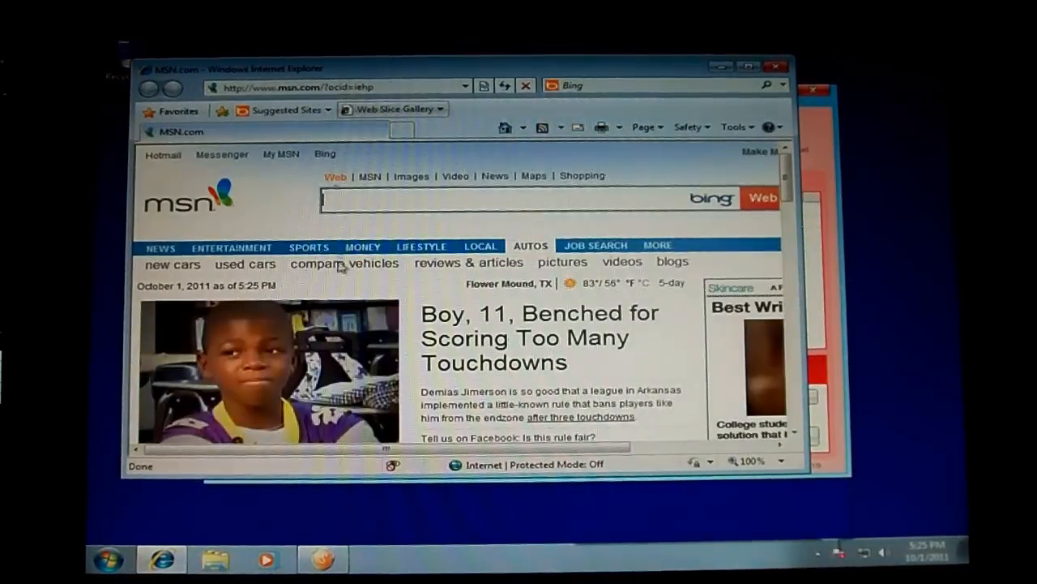
{"action": "scroll", "scroll_direction": "down", "scroll_amount": 3}
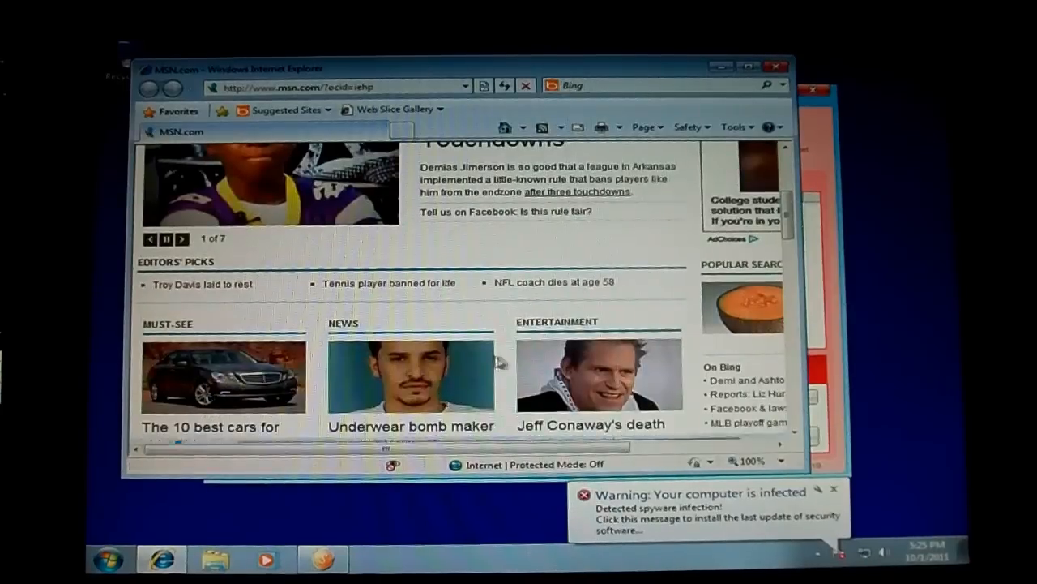
{"action": "scroll", "scroll_direction": "down", "scroll_amount": 3}
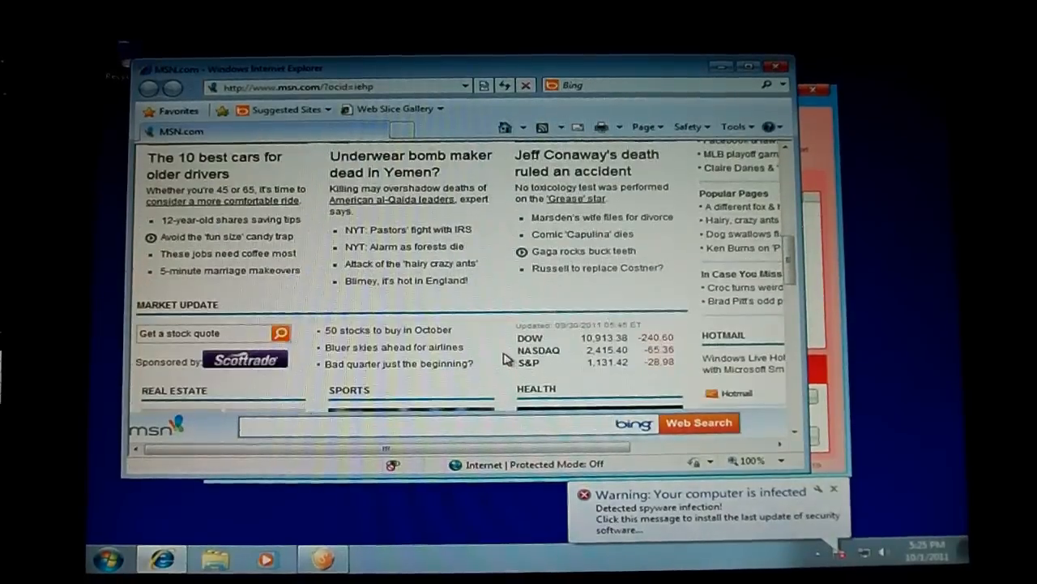
{"action": "scroll", "scroll_direction": "up", "scroll_amount": 3}
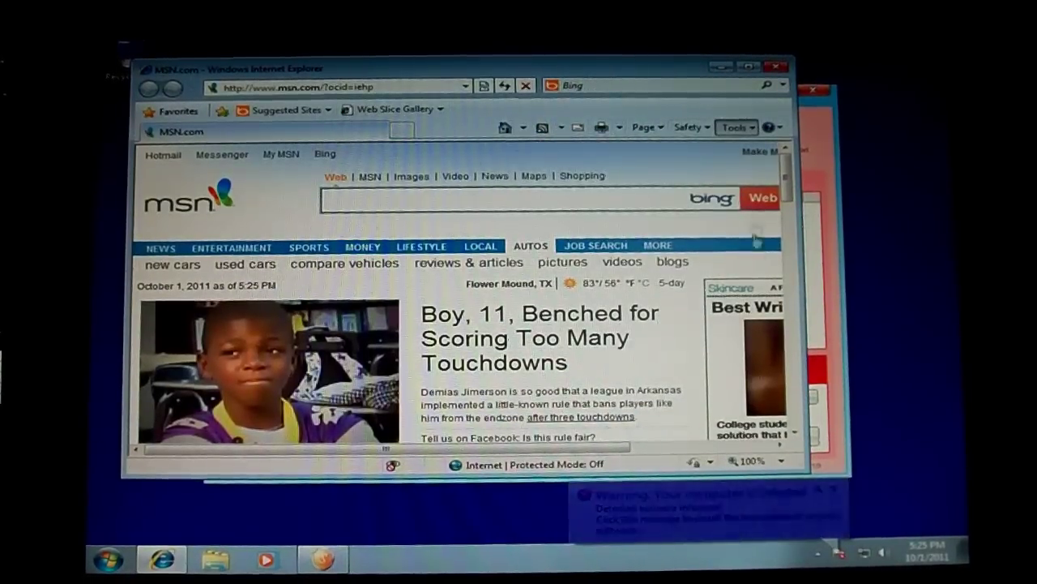
{"action": "mouse_move", "coordinate": [411, 308]}
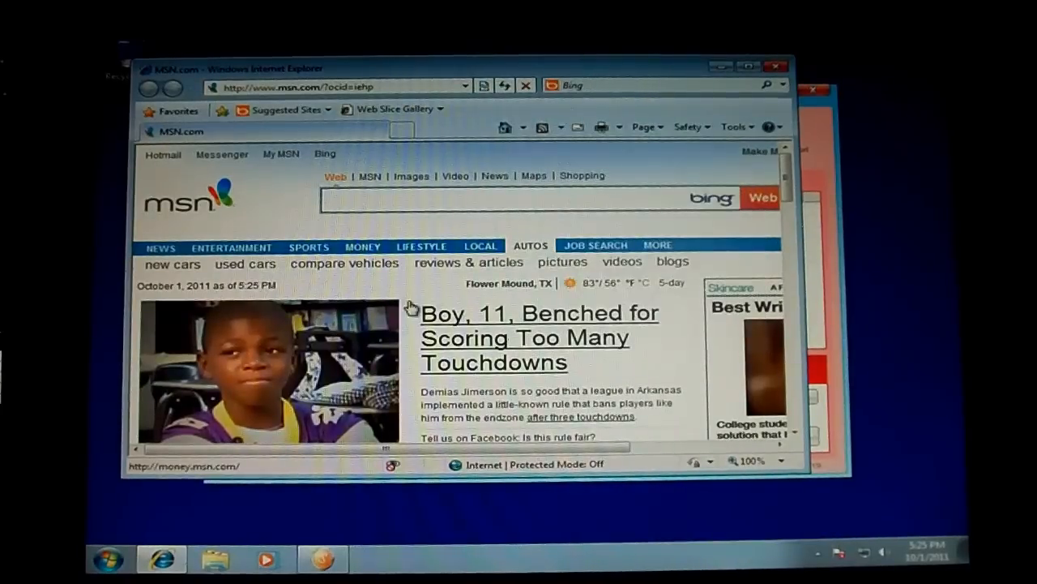
{"action": "mouse_move", "coordinate": [296, 192]}
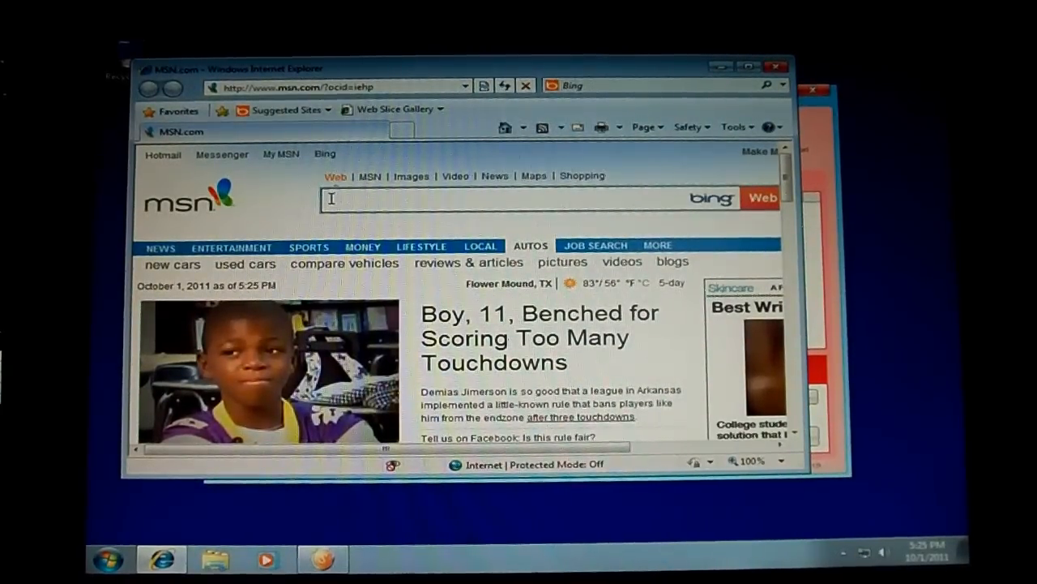
{"action": "left_click", "coordinate": [308, 246]}
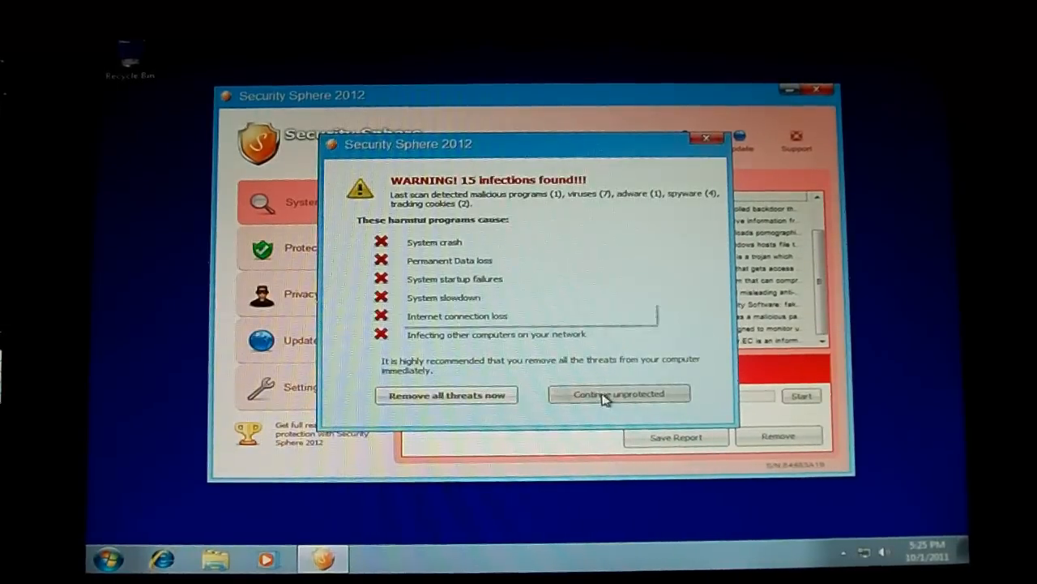
Choose Continue unprotected in the 15-infections warning dialog.
{"action": "left_click", "coordinate": [619, 394]}
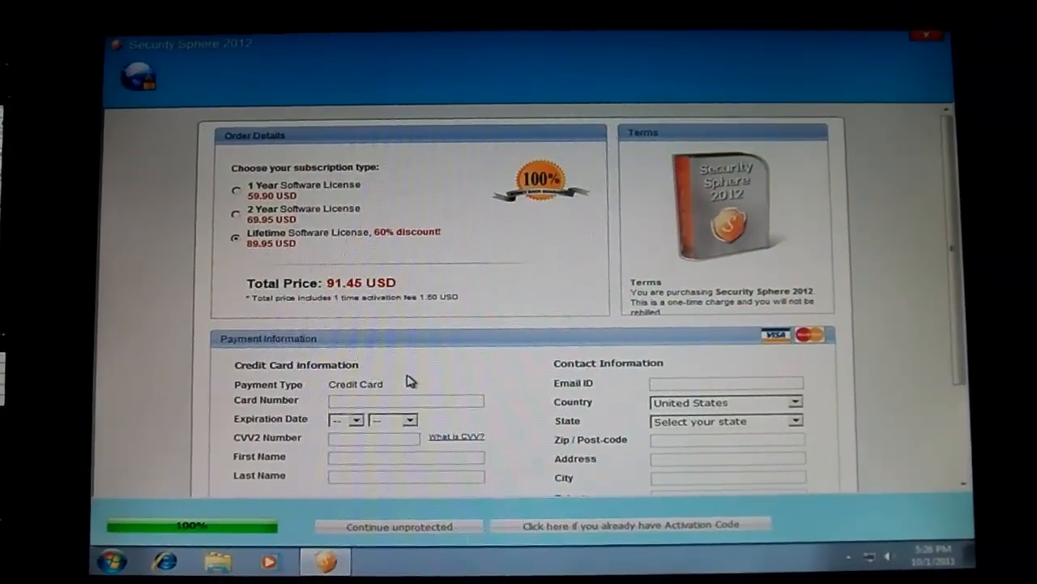
Scroll through the license order form, then return to the System Scan window.
{"action": "scroll", "scroll_direction": "down", "scroll_amount": 3}
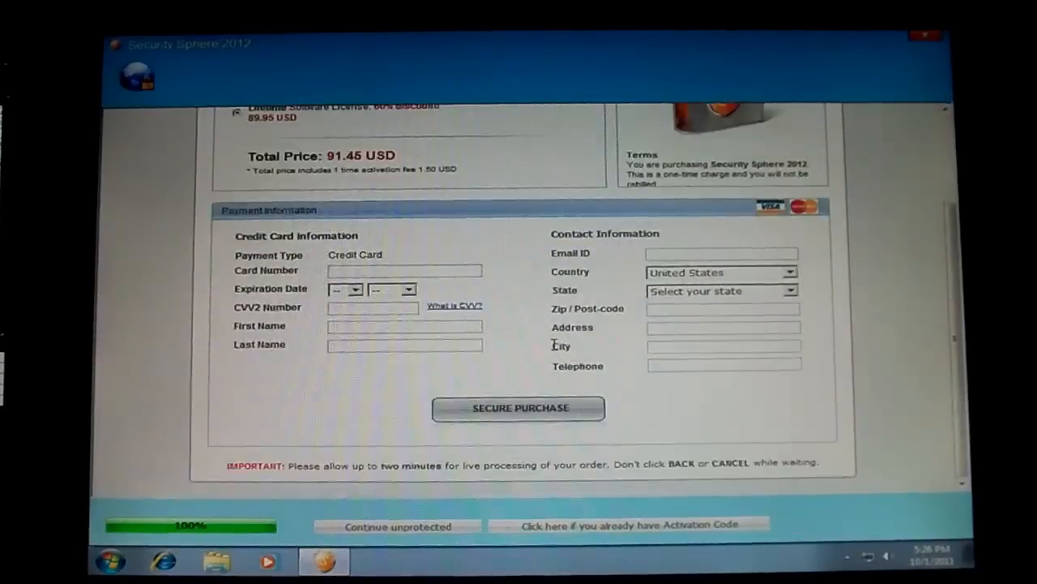
{"action": "scroll", "scroll_direction": "up", "scroll_amount": 3}
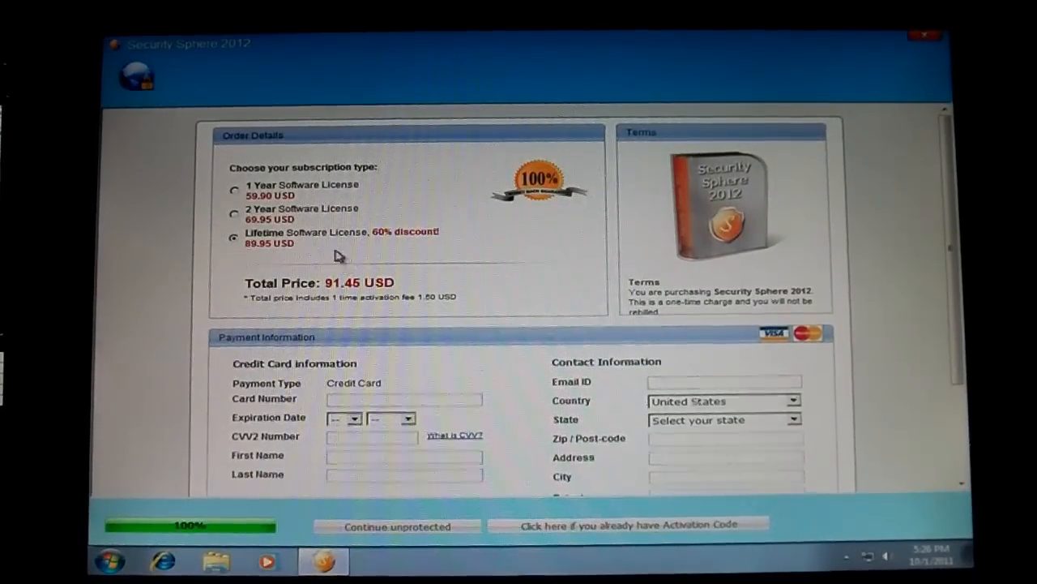
{"action": "scroll", "scroll_direction": "down", "scroll_amount": 3}
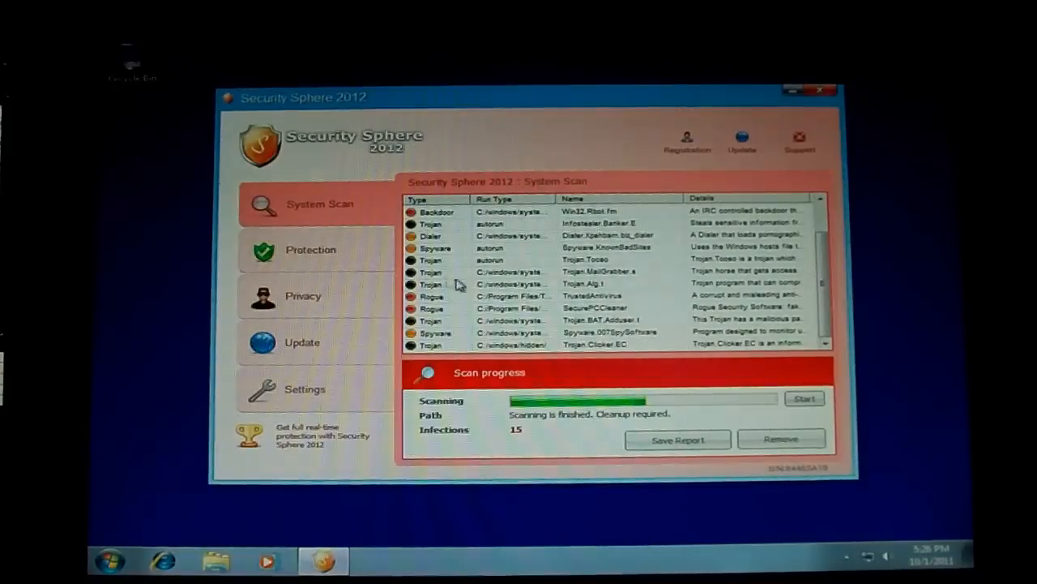
Browse the Privacy and Settings pages, keeping the interface language as English.
{"action": "left_click", "coordinate": [303, 295]}
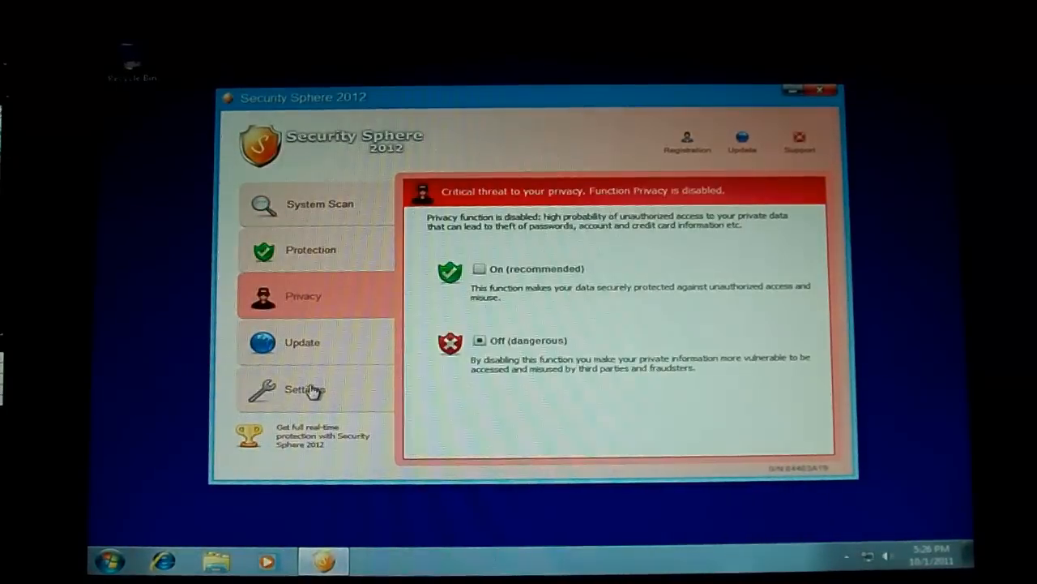
{"action": "left_click", "coordinate": [304, 388]}
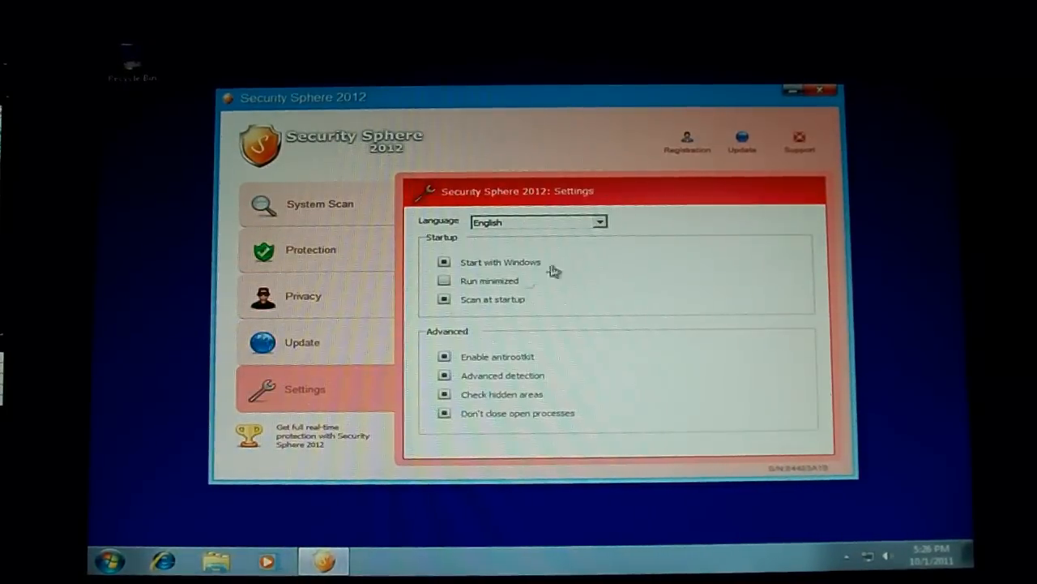
{"action": "left_click", "coordinate": [598, 221]}
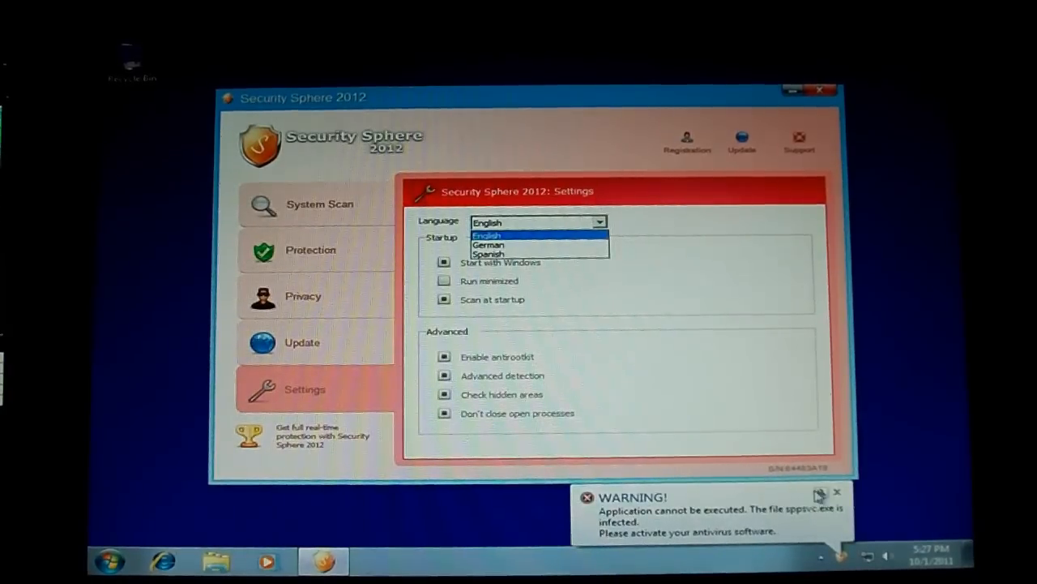
{"action": "left_click", "coordinate": [487, 235]}
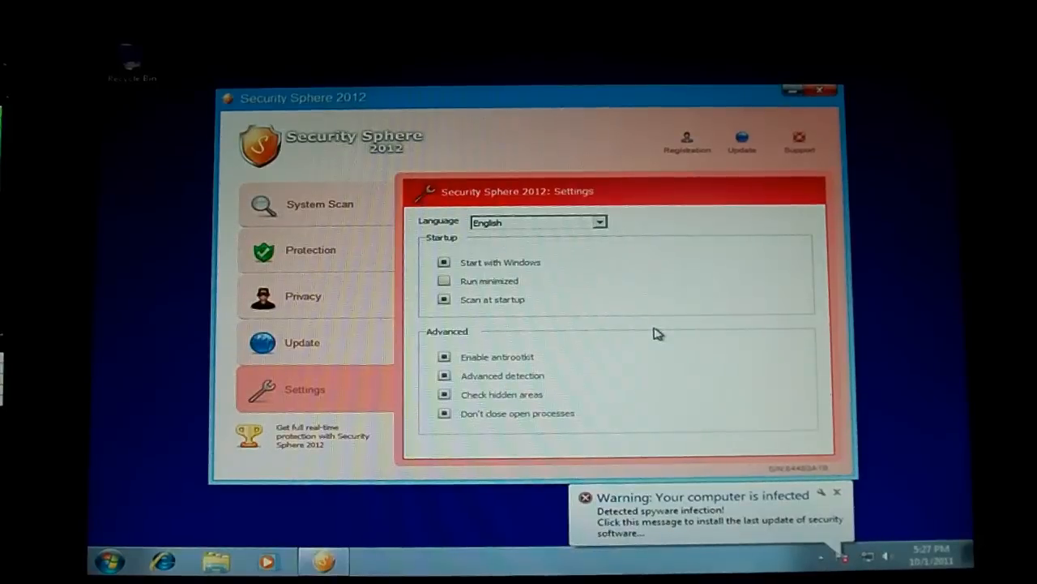
{"action": "mouse_move", "coordinate": [470, 335]}
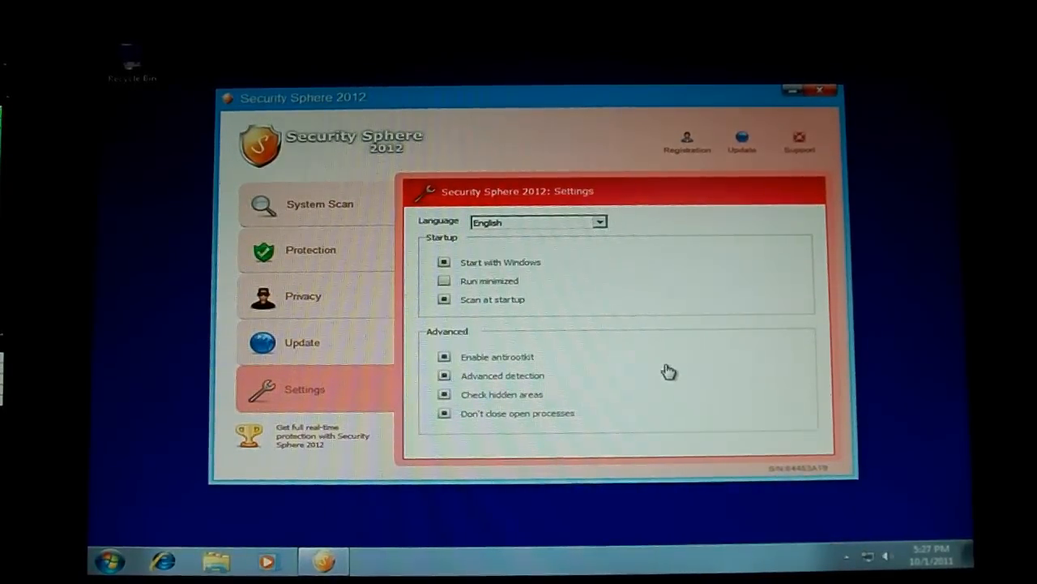
{"action": "mouse_move", "coordinate": [655, 351]}
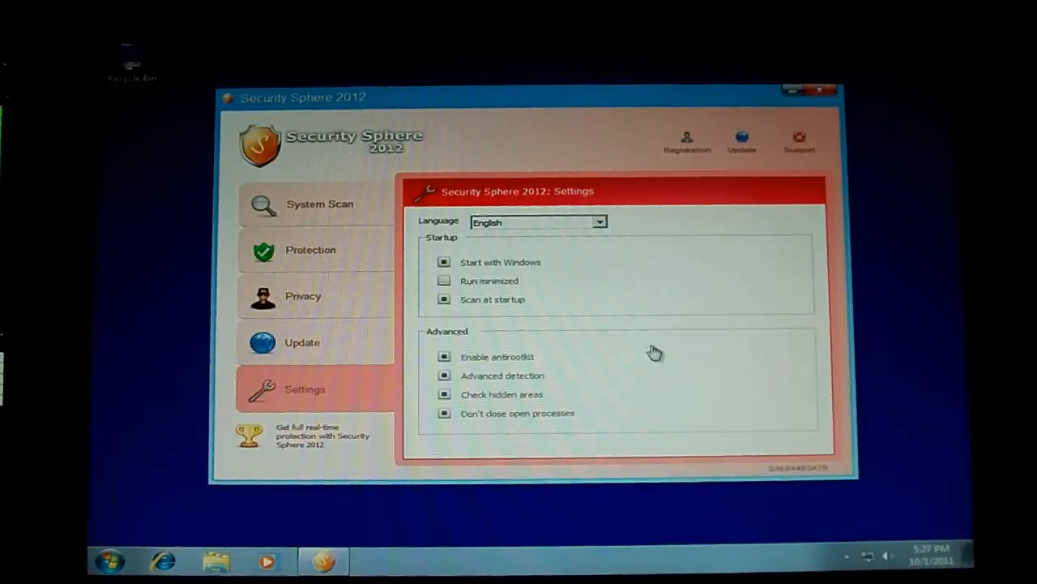
{"action": "left_click", "coordinate": [685, 142]}
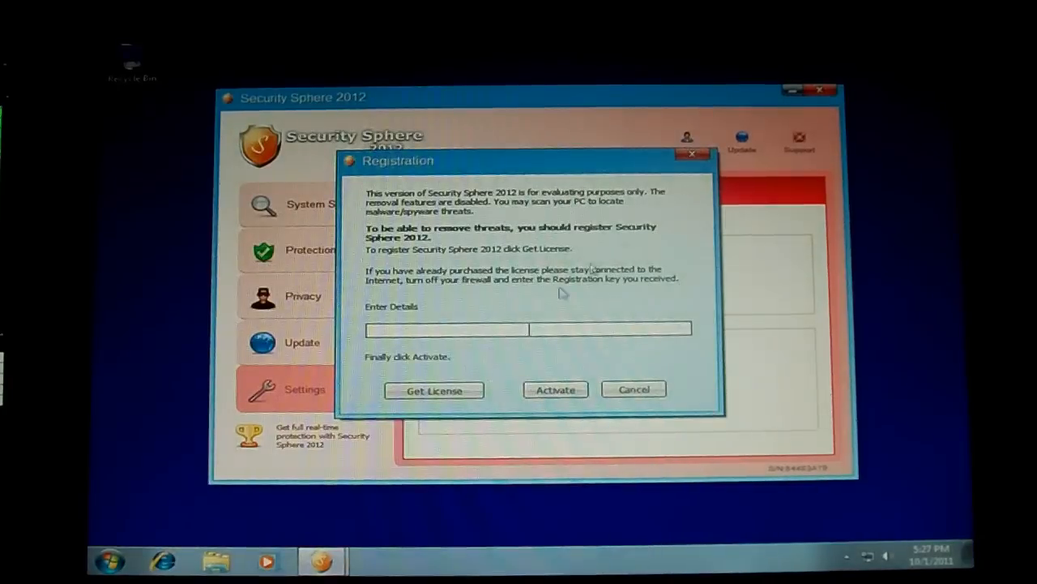
{"action": "mouse_move", "coordinate": [963, 435]}
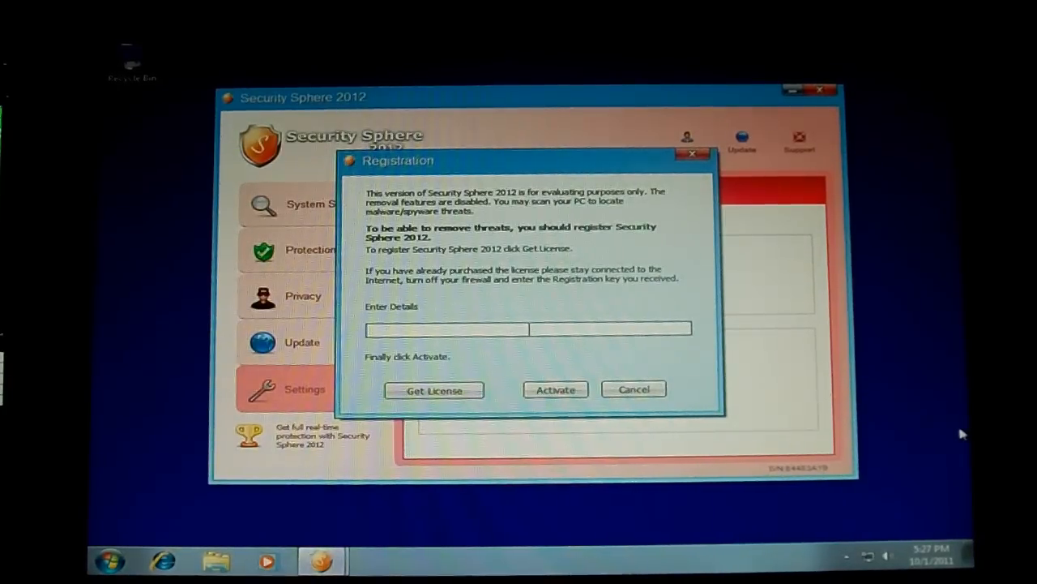
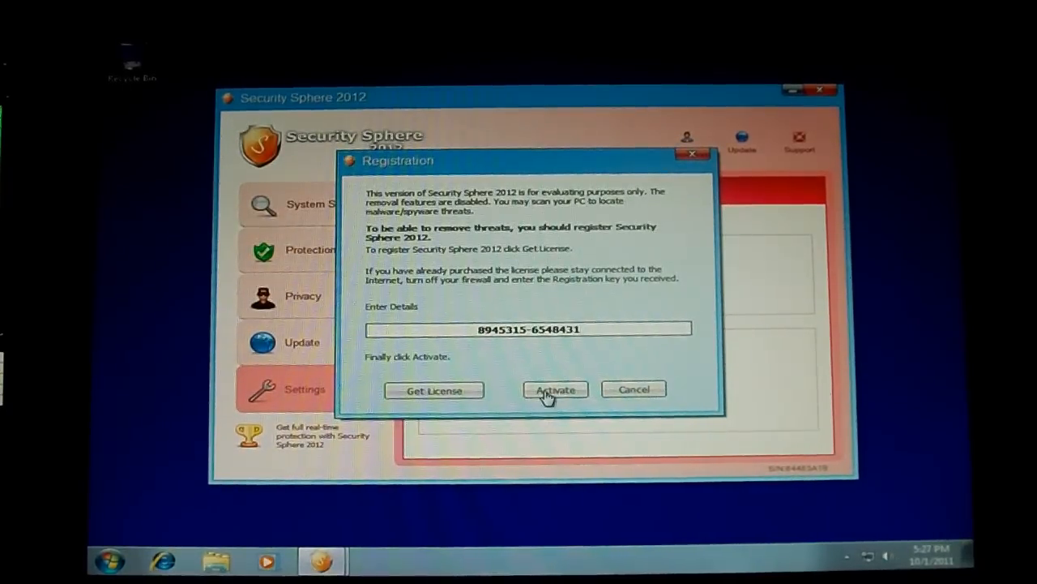
{"action": "left_click", "coordinate": [554, 390]}
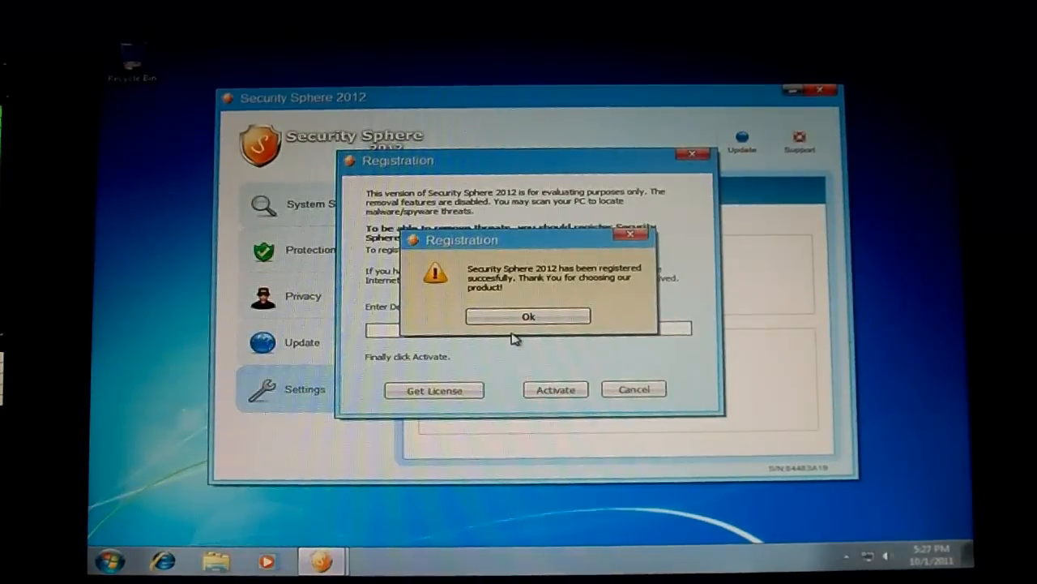
{"action": "left_click", "coordinate": [528, 316]}
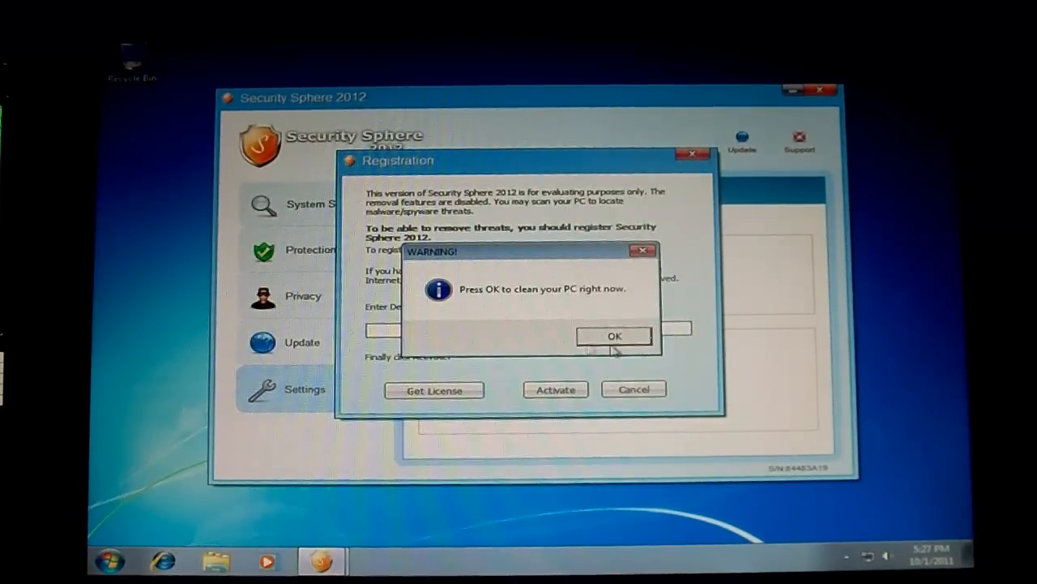
Accept the clean-PC prompt and remove the detected infections from the scan results.
{"action": "left_click", "coordinate": [613, 336]}
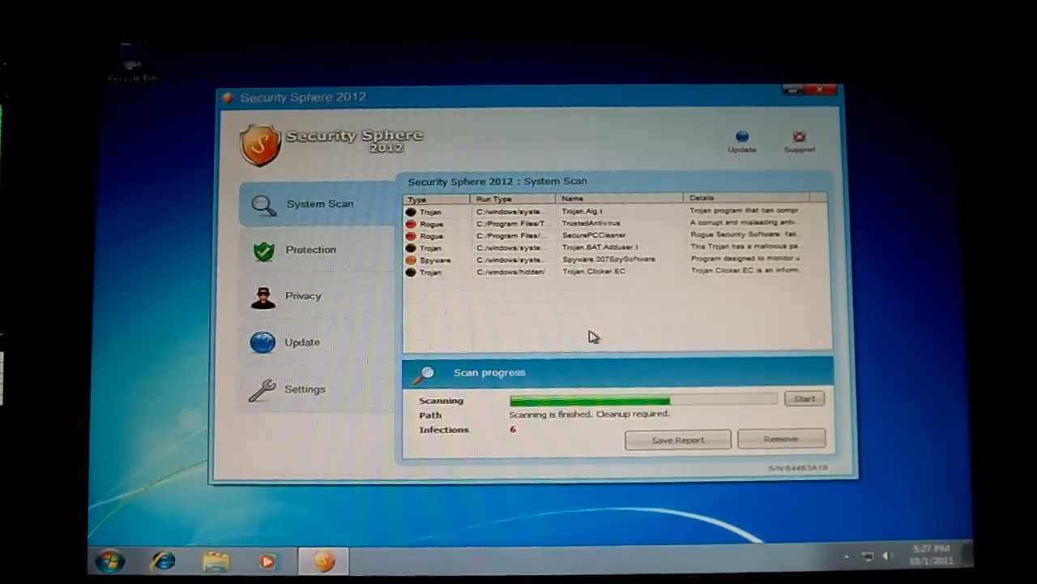
{"action": "left_click", "coordinate": [781, 439]}
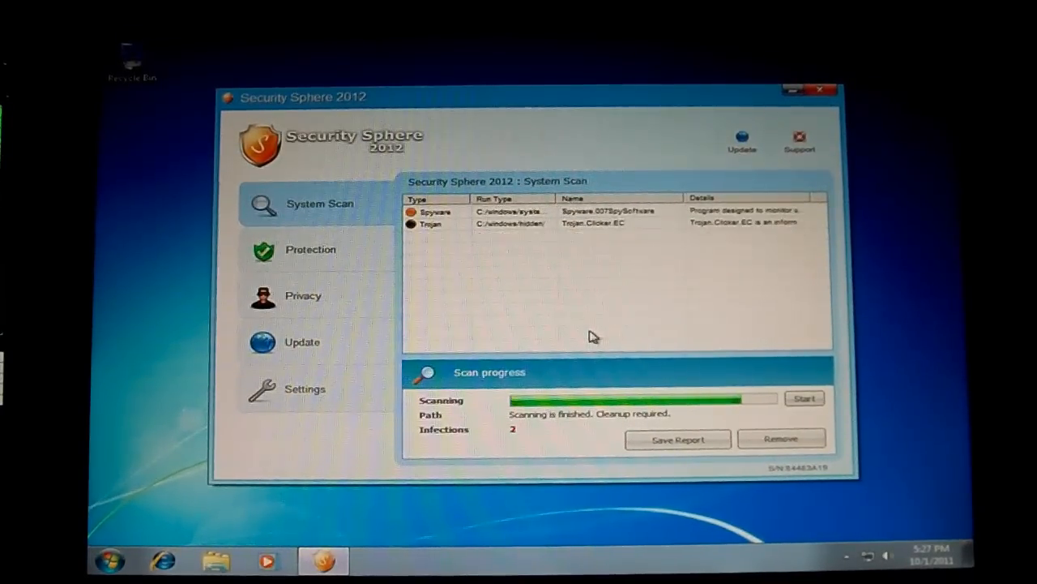
{"action": "left_click", "coordinate": [780, 437]}
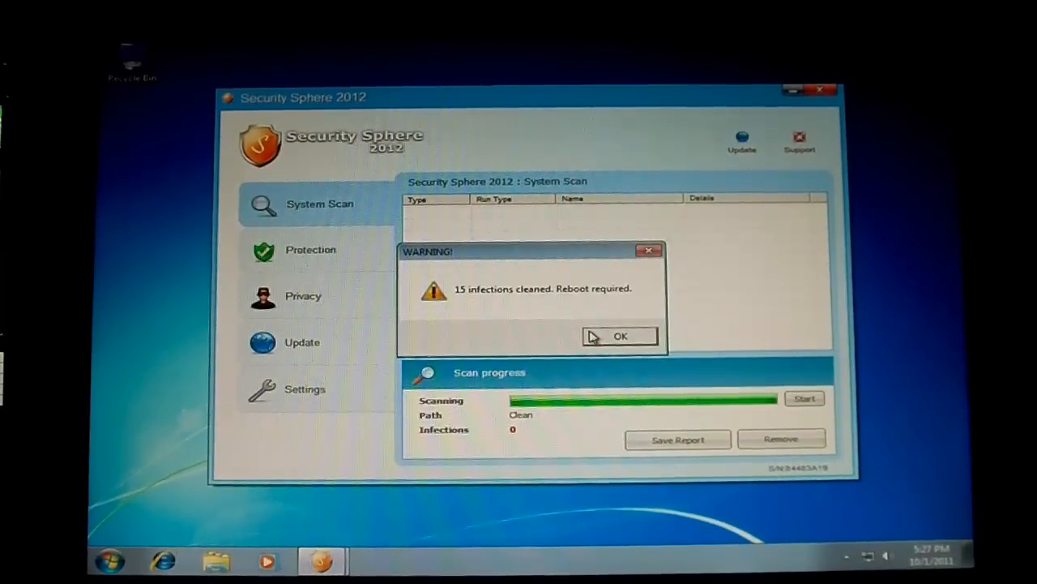
Dismiss the reboot notice, revisit the Protection and Settings pages, then close Security Sphere 2012.
{"action": "left_click", "coordinate": [620, 335]}
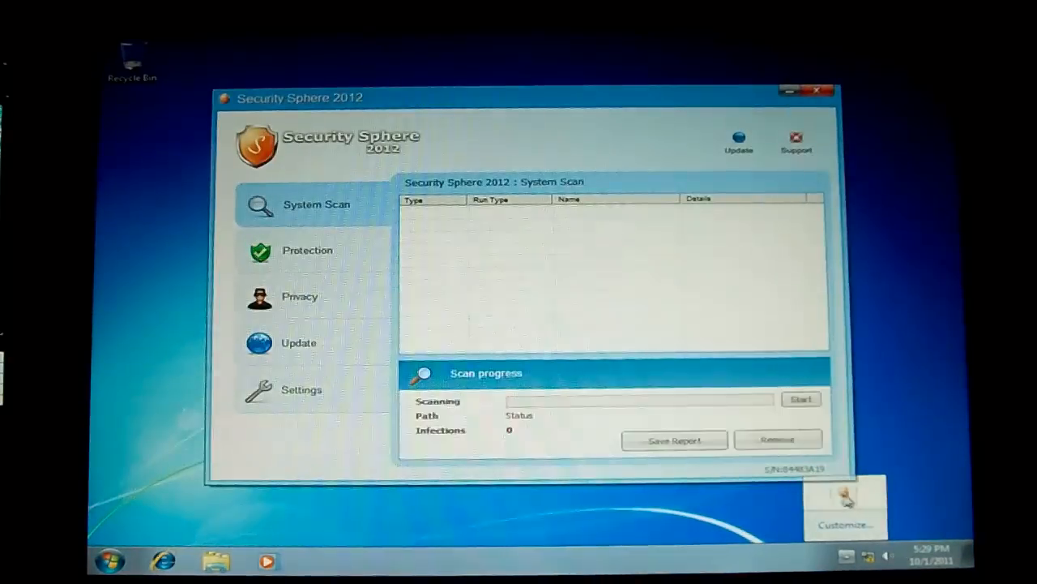
{"action": "left_click", "coordinate": [306, 250]}
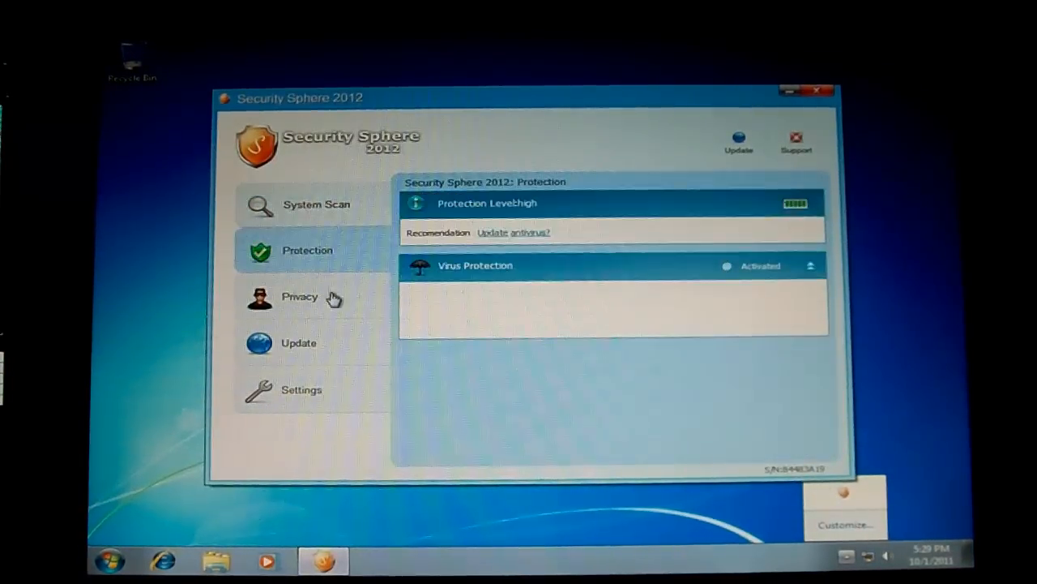
{"action": "left_click", "coordinate": [300, 389]}
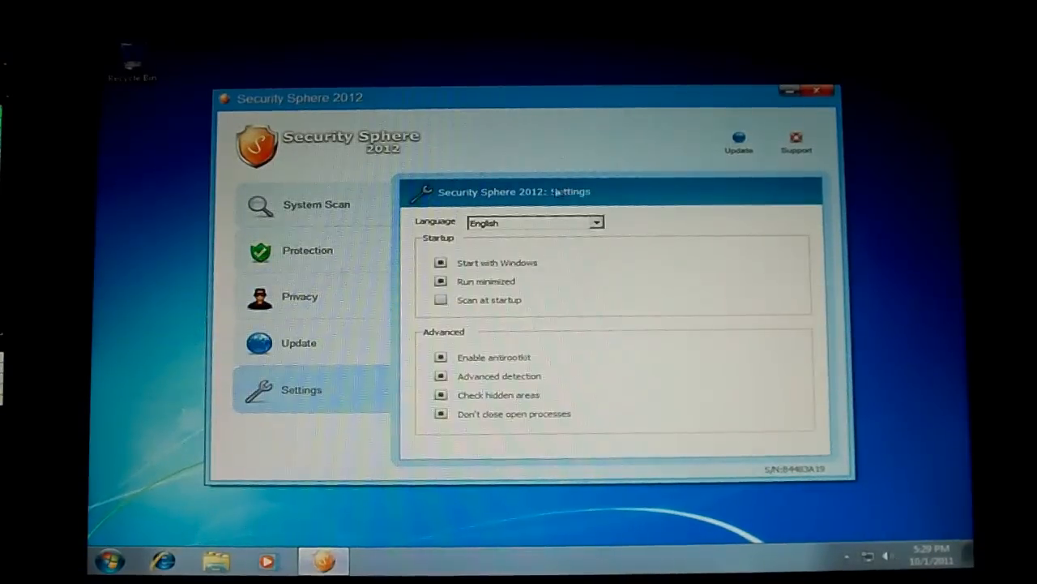
{"action": "left_click", "coordinate": [818, 90]}
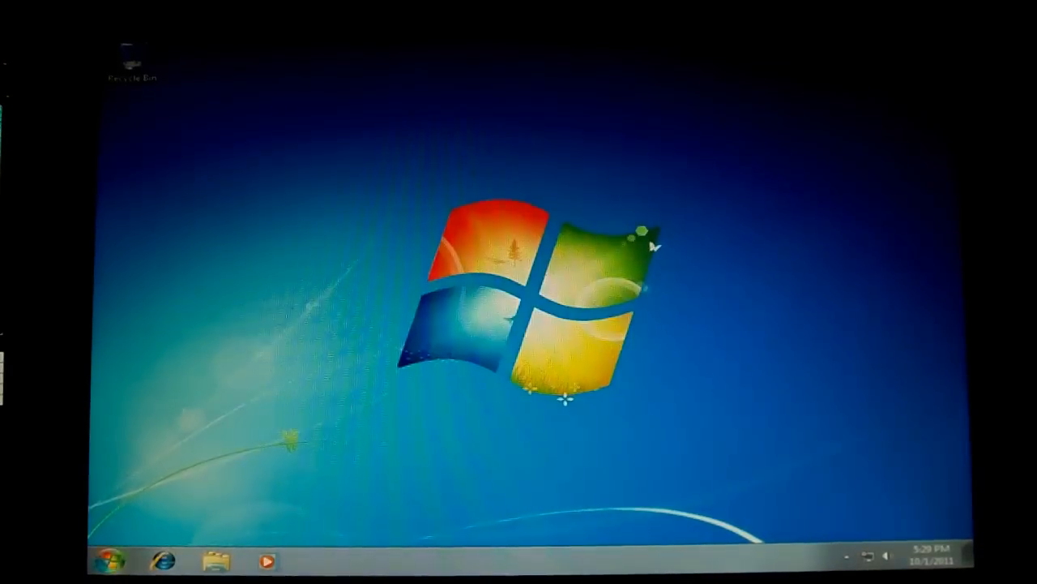
{"action": "mouse_move", "coordinate": [571, 39]}
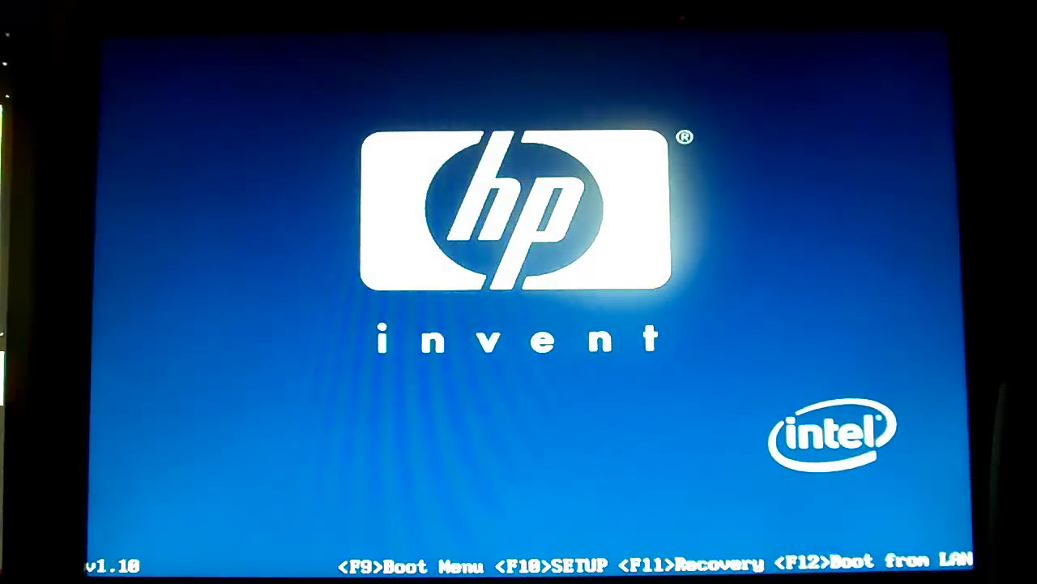
Use F8 at startup to choose Safe Mode with Networking in Advanced Boot Options.
{"action": "key", "text": "F8"}
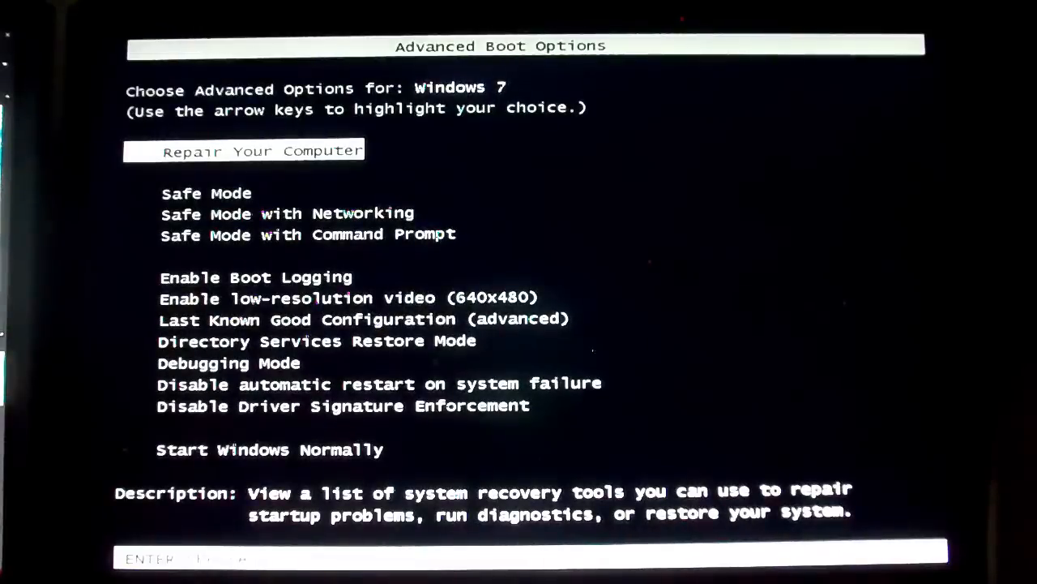
{"action": "key", "text": "Down"}
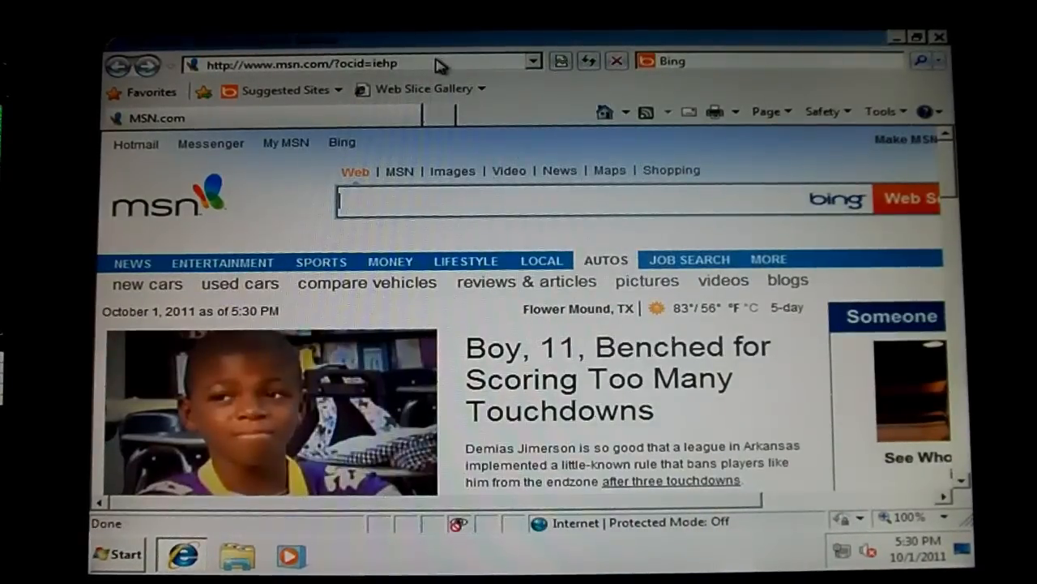
Google 'mbam' and open the Download MalwareBytes Anti-Malware 1.51.2.1300 result on CNET.
{"action": "type", "text": "google"}
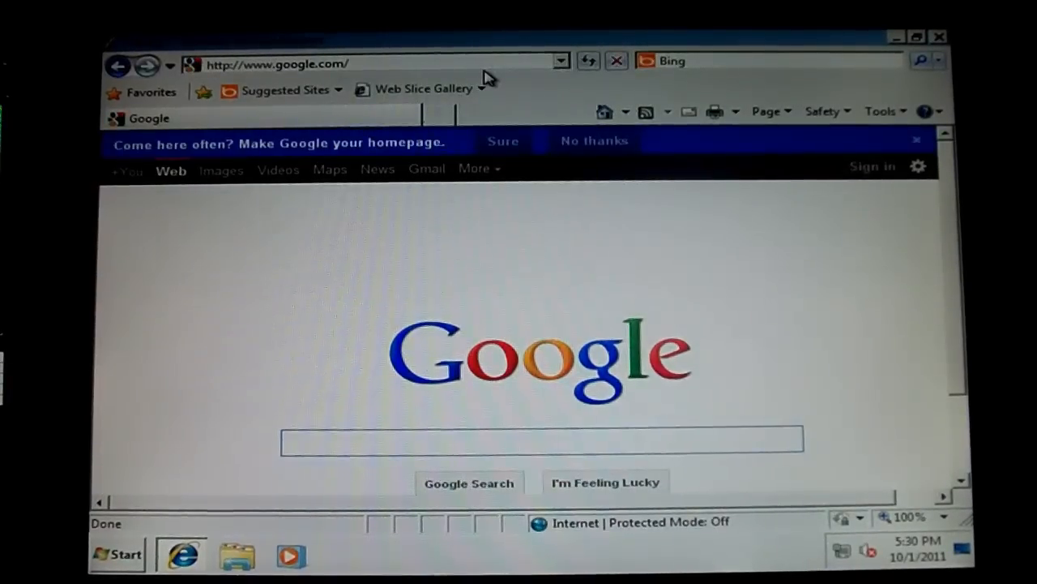
{"action": "mouse_move", "coordinate": [475, 435]}
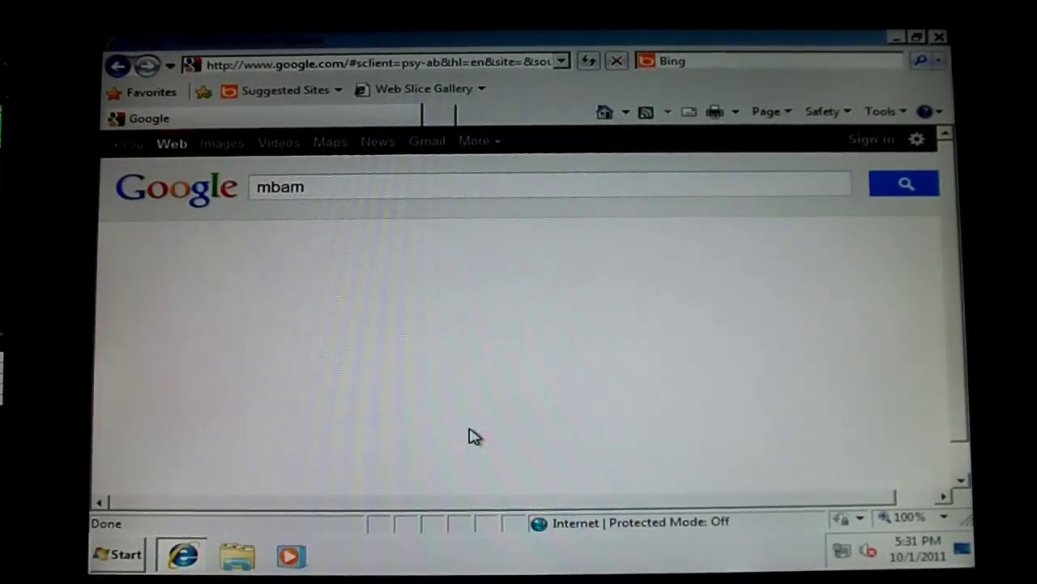
{"action": "left_click", "coordinate": [904, 184]}
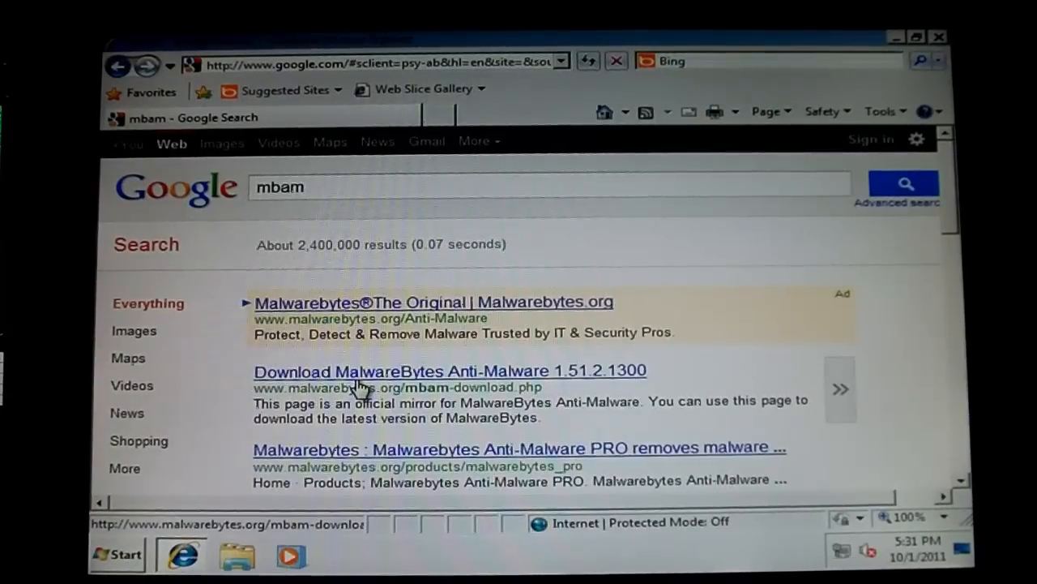
{"action": "left_click", "coordinate": [450, 370]}
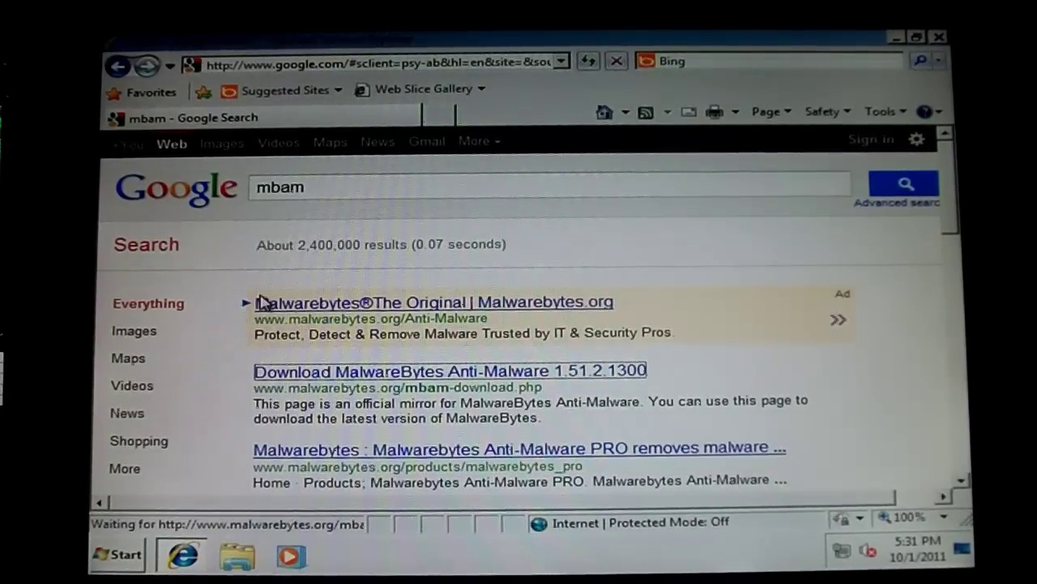
{"action": "left_click", "coordinate": [450, 370]}
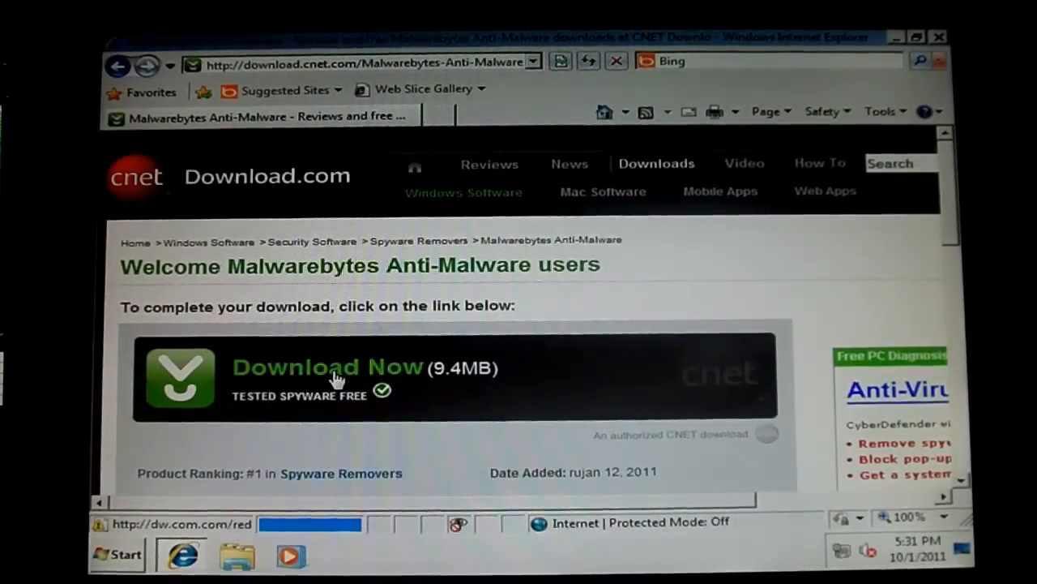
Download mbam-setup-1.51.2.1300.exe to the Desktop, retrying after the blocked download.
{"action": "left_click", "coordinate": [327, 368]}
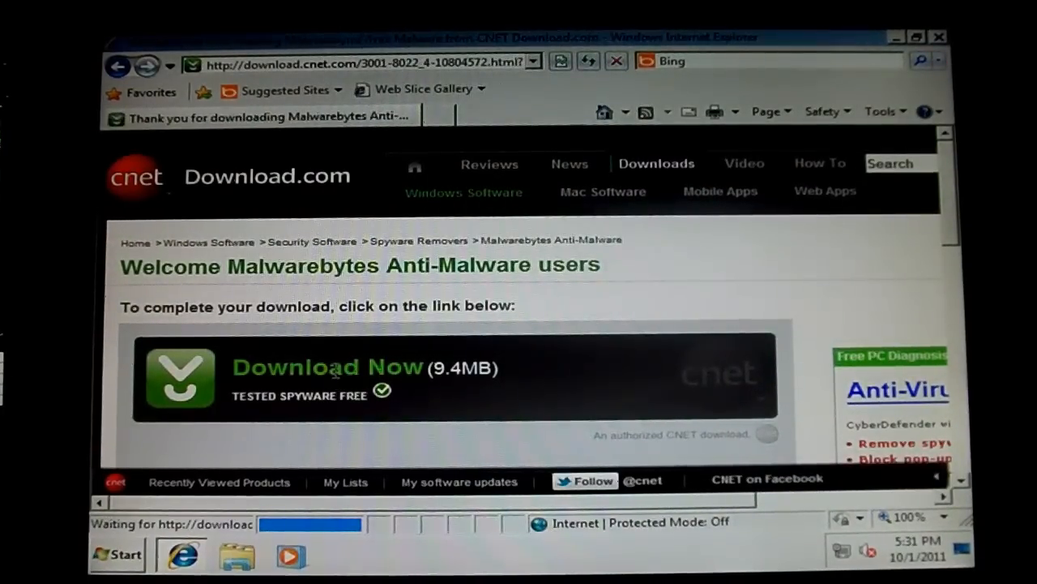
{"action": "left_click", "coordinate": [327, 367]}
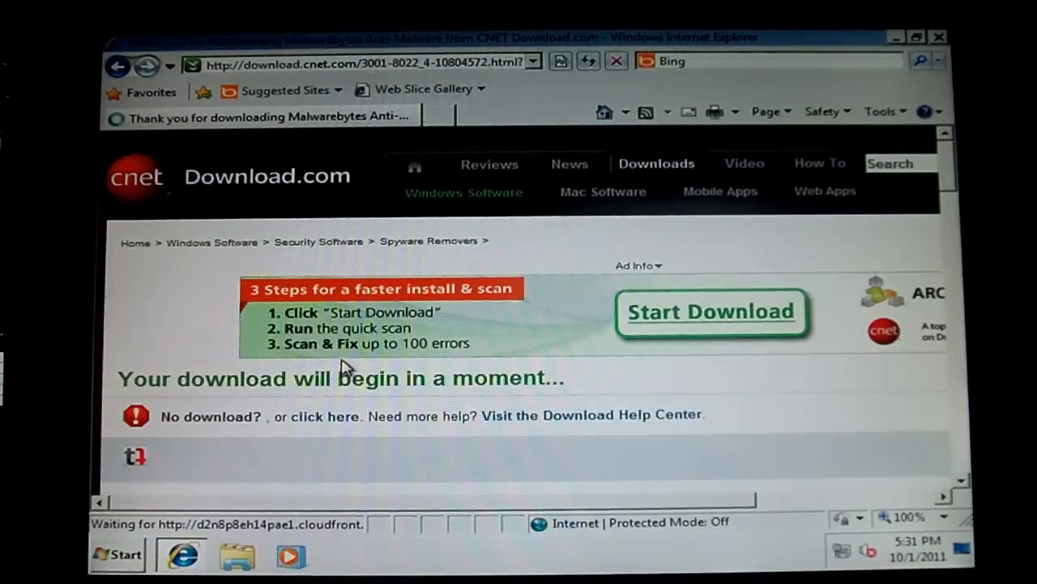
{"action": "mouse_move", "coordinate": [516, 379]}
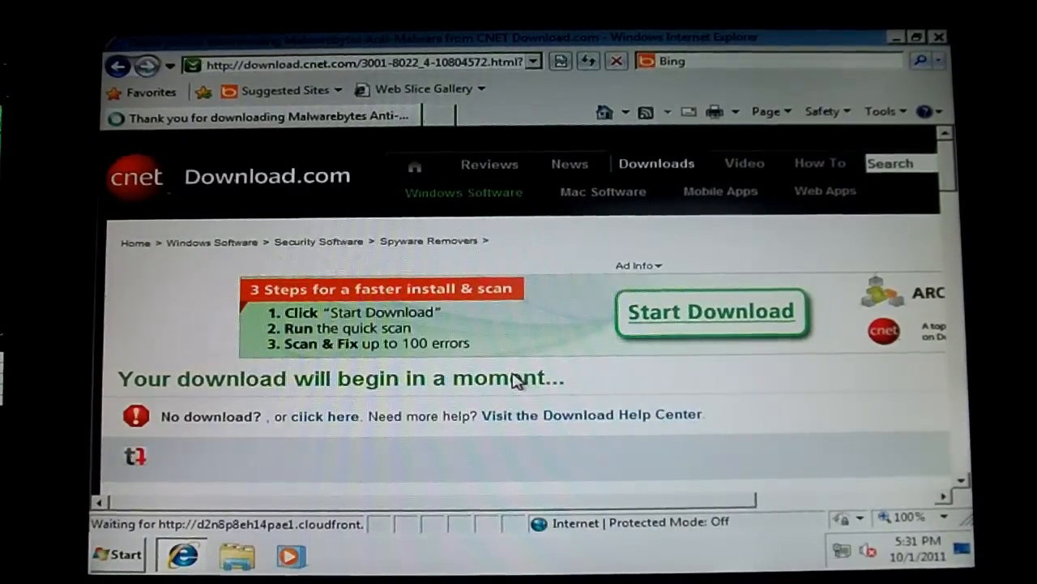
{"action": "scroll", "scroll_direction": "down", "scroll_amount": 3}
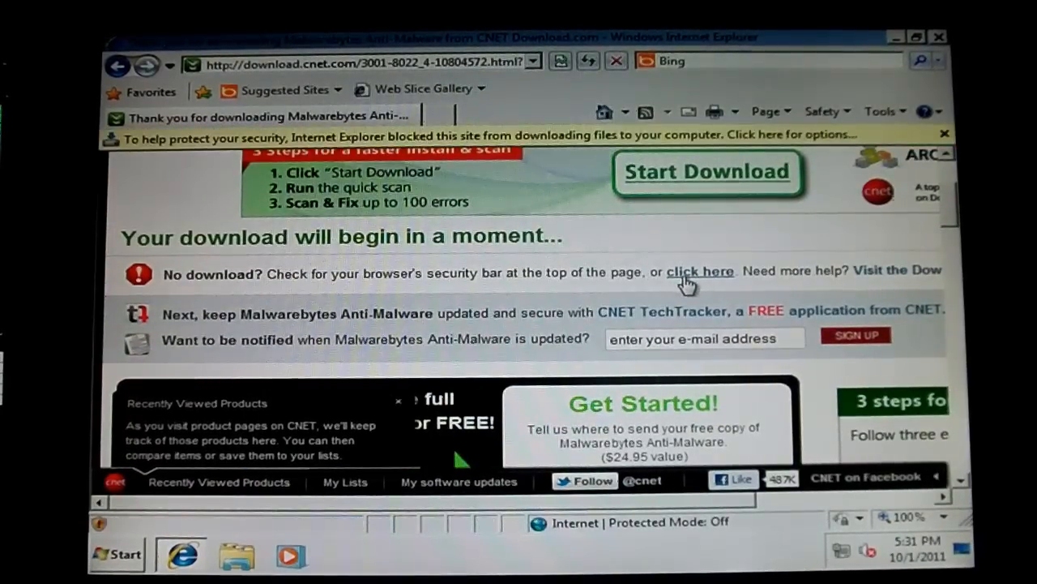
{"action": "left_click", "coordinate": [701, 271]}
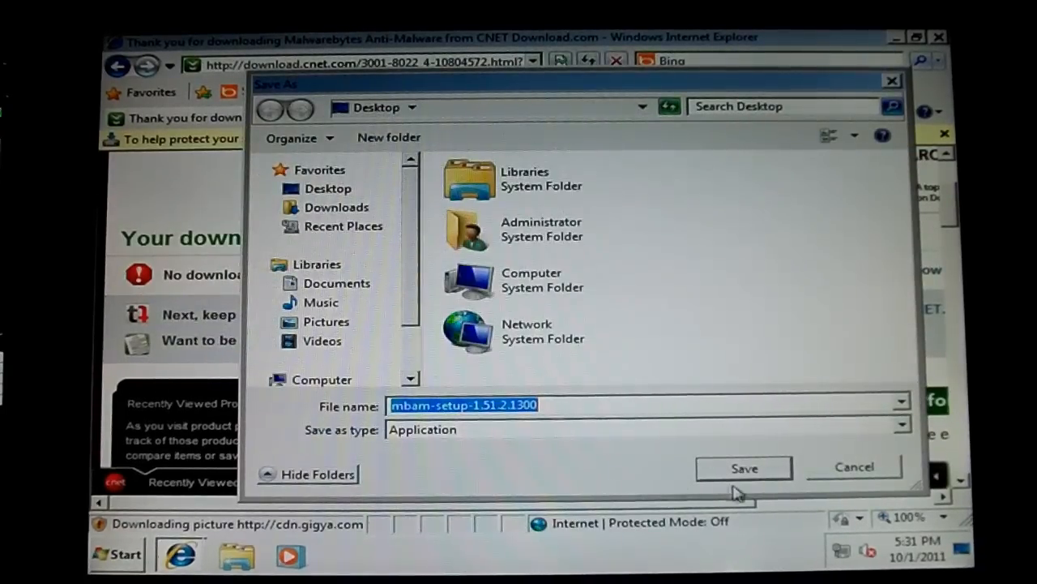
{"action": "left_click", "coordinate": [743, 467]}
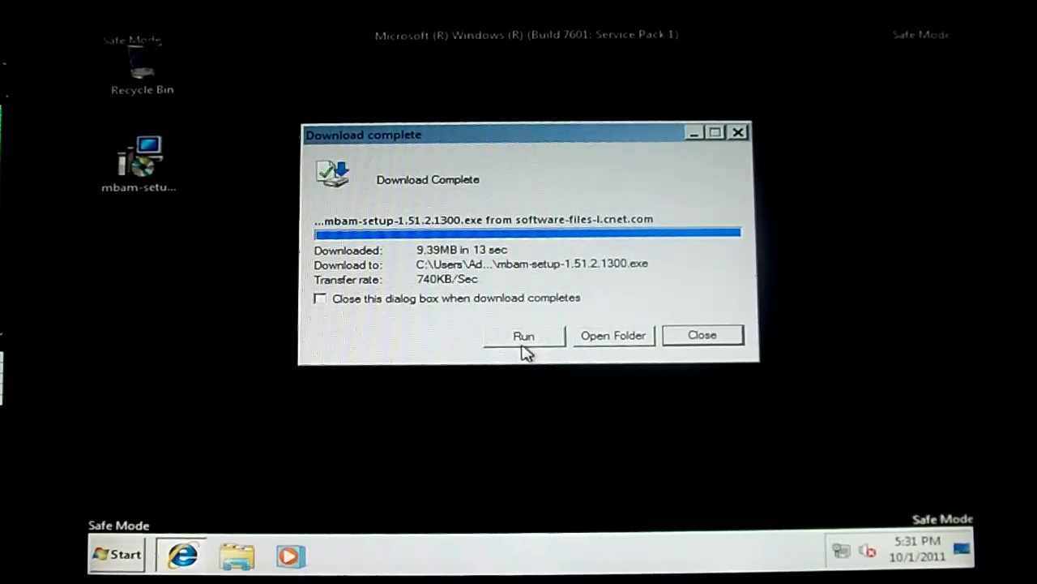
Run the installer and accept the license and default install folder in setup.
{"action": "left_click", "coordinate": [523, 335]}
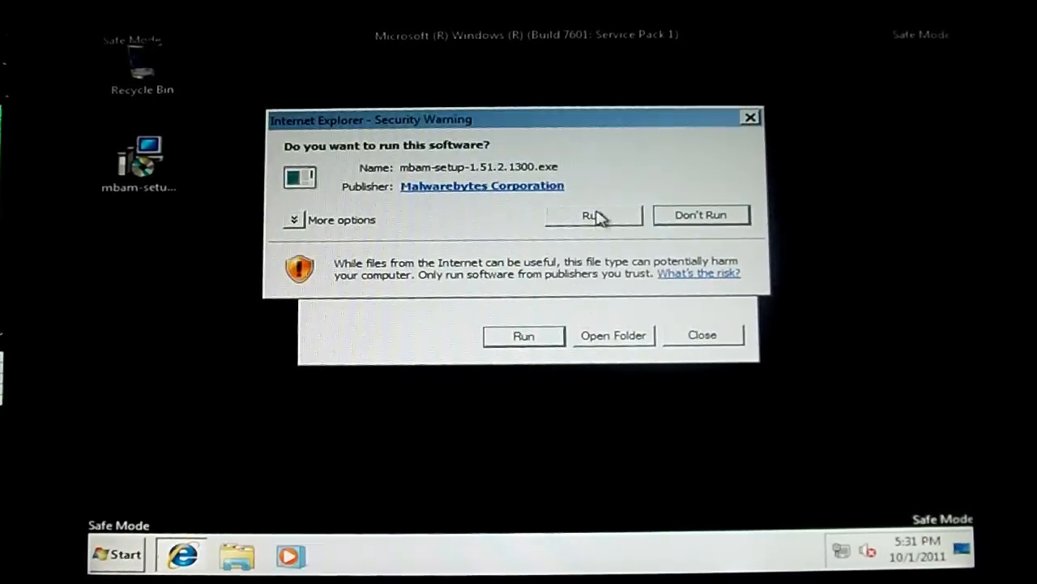
{"action": "left_click", "coordinate": [594, 214]}
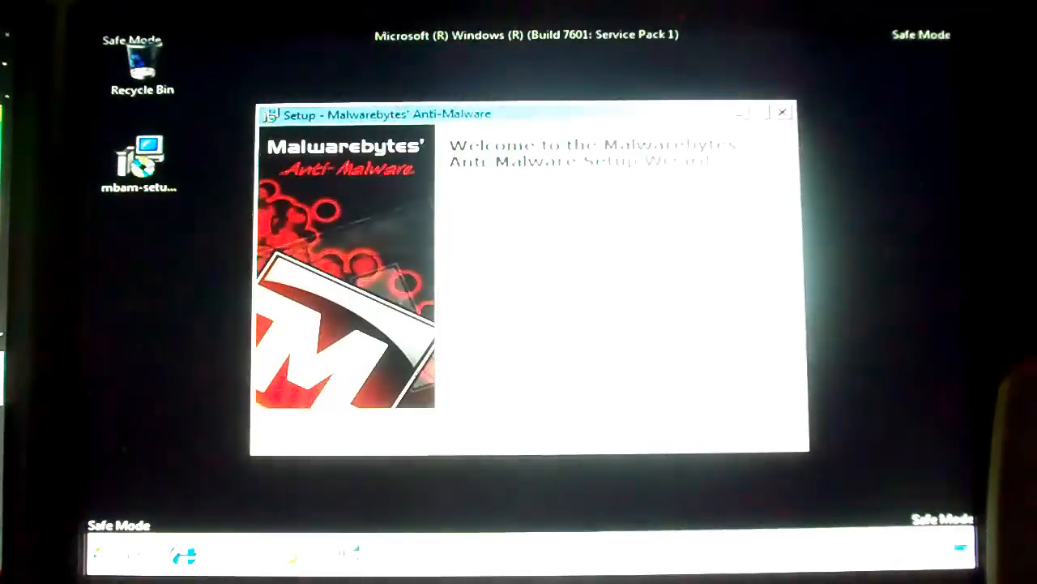
{"action": "left_click", "coordinate": [658, 429]}
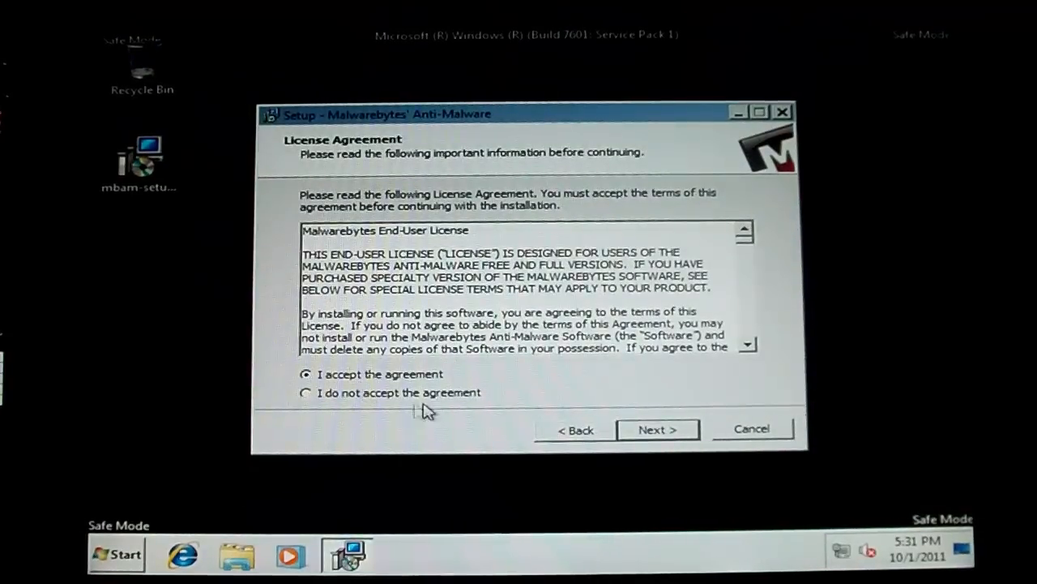
{"action": "left_click", "coordinate": [658, 429]}
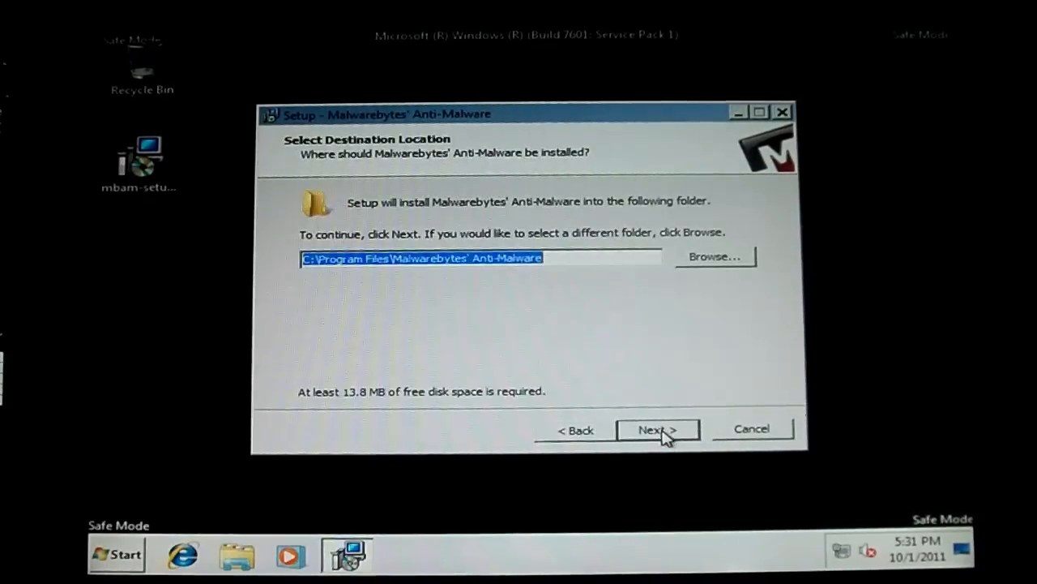
{"action": "left_click", "coordinate": [657, 429]}
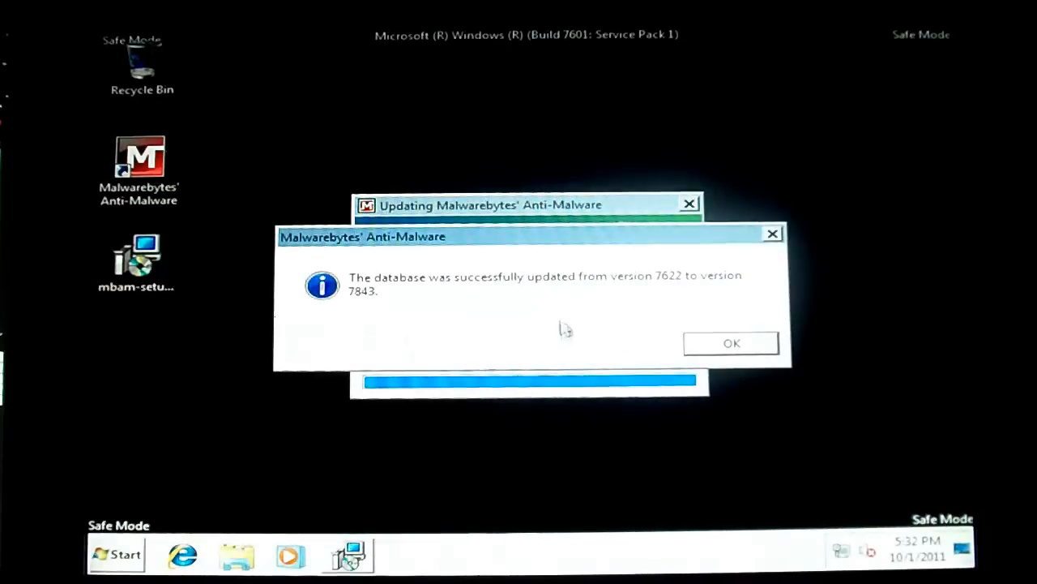
Decline the trial, confirm the latest database on the Update tab, and select Perform full scan.
{"action": "left_click", "coordinate": [730, 342]}
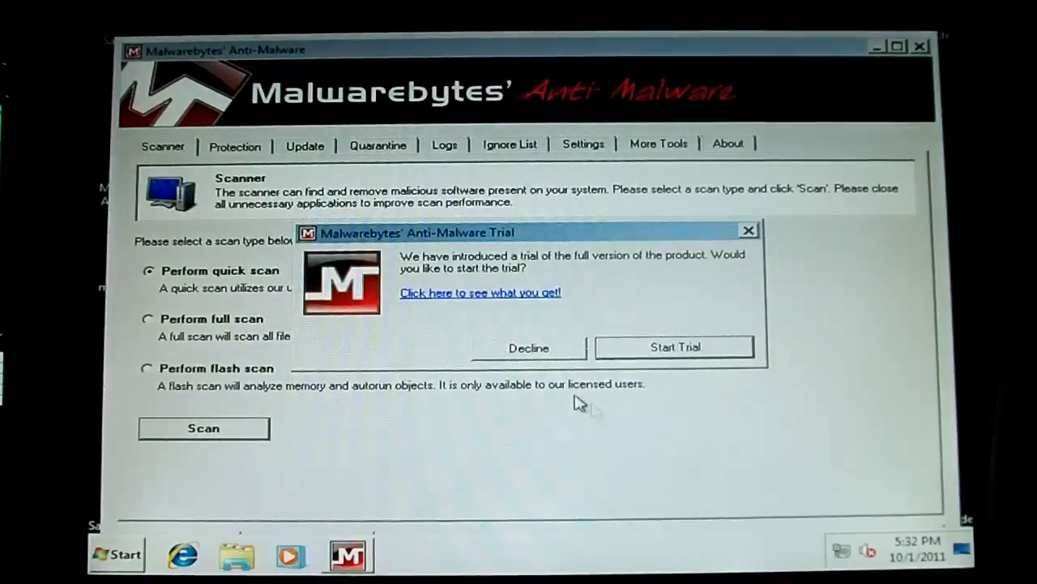
{"action": "left_click", "coordinate": [527, 347]}
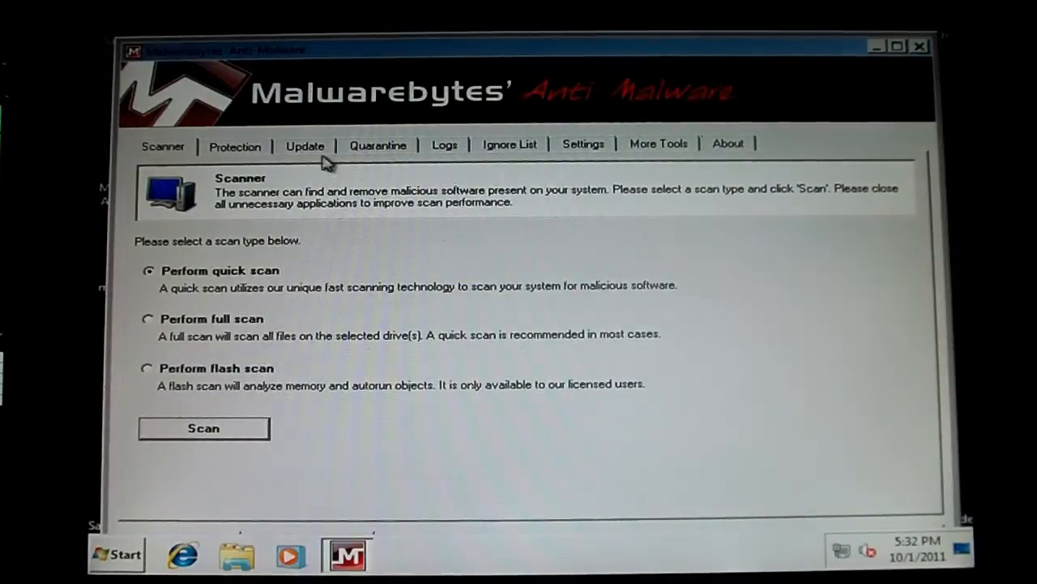
{"action": "left_click", "coordinate": [305, 144]}
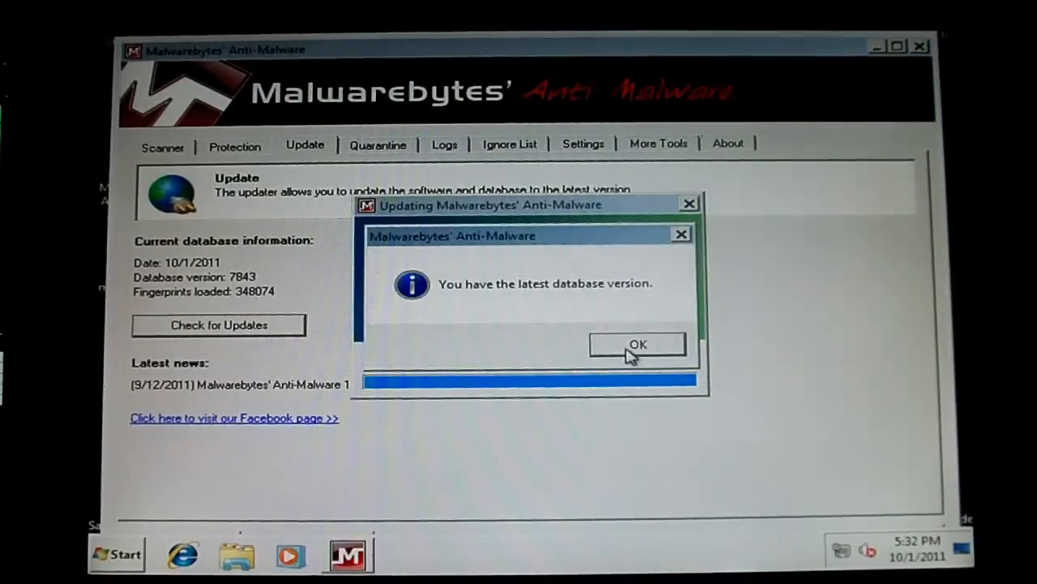
{"action": "left_click", "coordinate": [637, 345]}
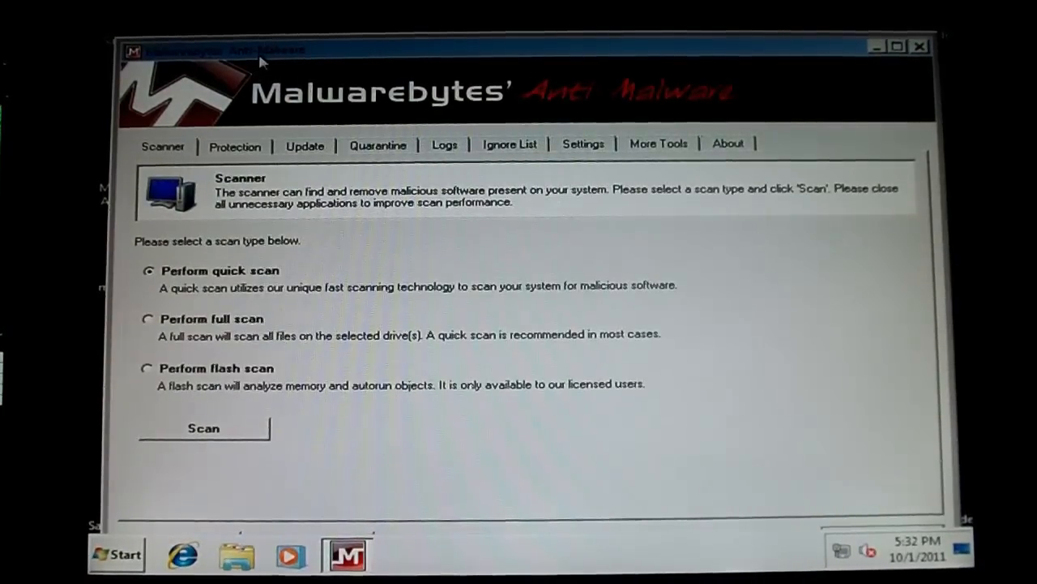
{"action": "left_click", "coordinate": [204, 428]}
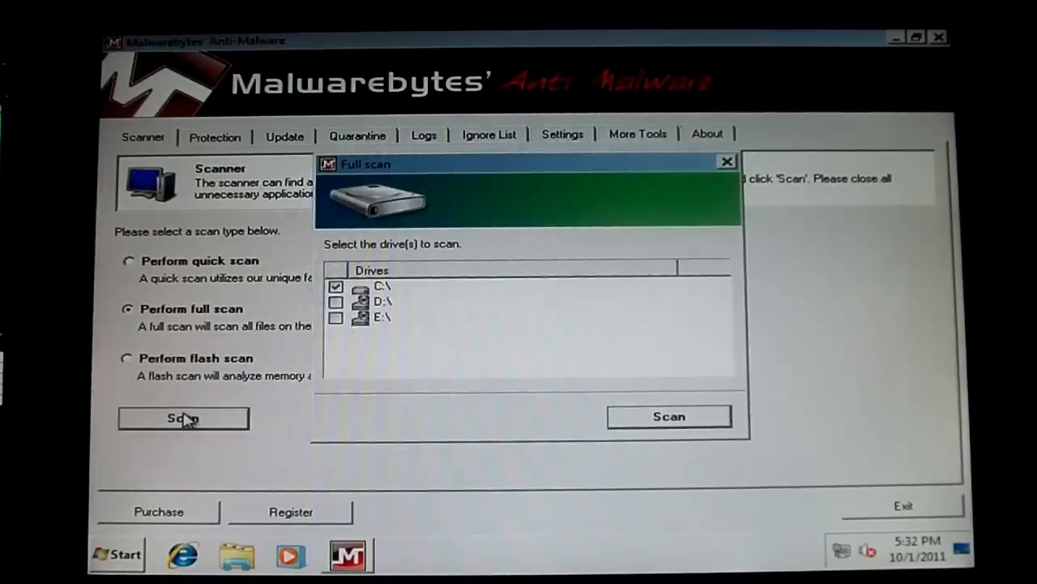
Scan drive C:, which checks 195,468 objects and finds 3 infections.
{"action": "left_click", "coordinate": [668, 416]}
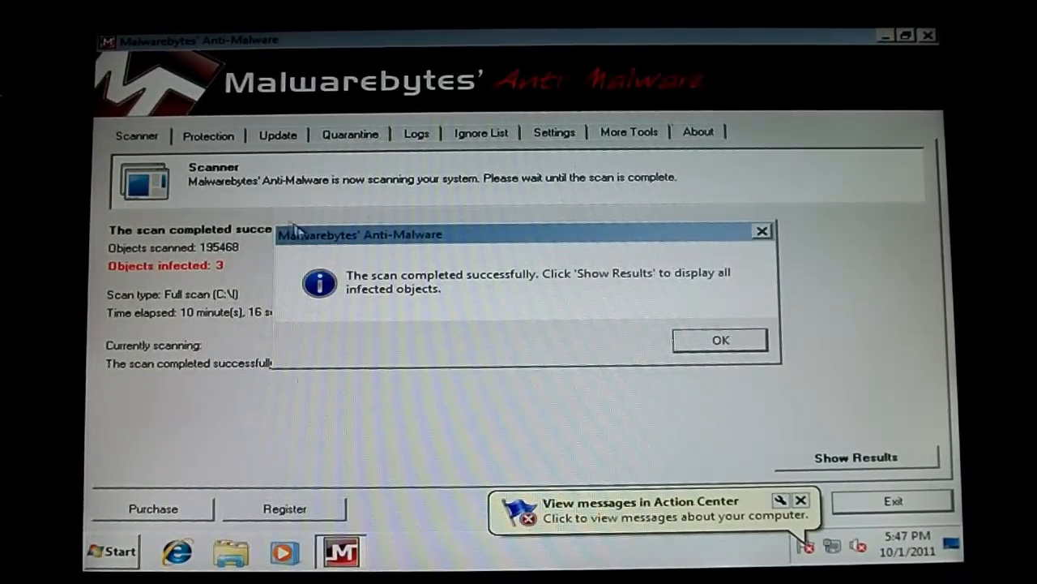
Remove the three Trojan.FakeAlert detections from the results and choose Yes to restart now.
{"action": "left_click", "coordinate": [719, 340]}
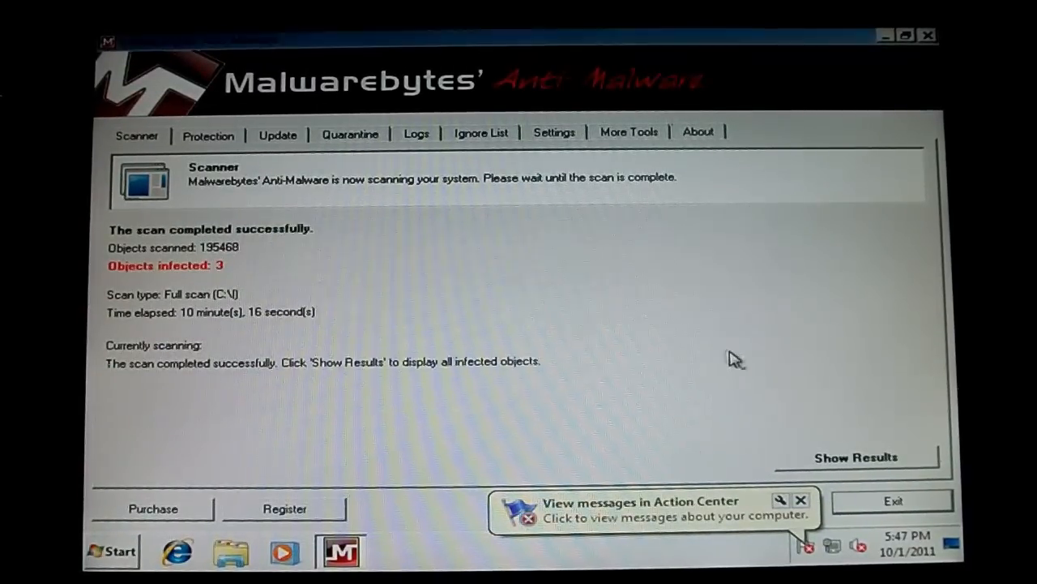
{"action": "left_click", "coordinate": [857, 457]}
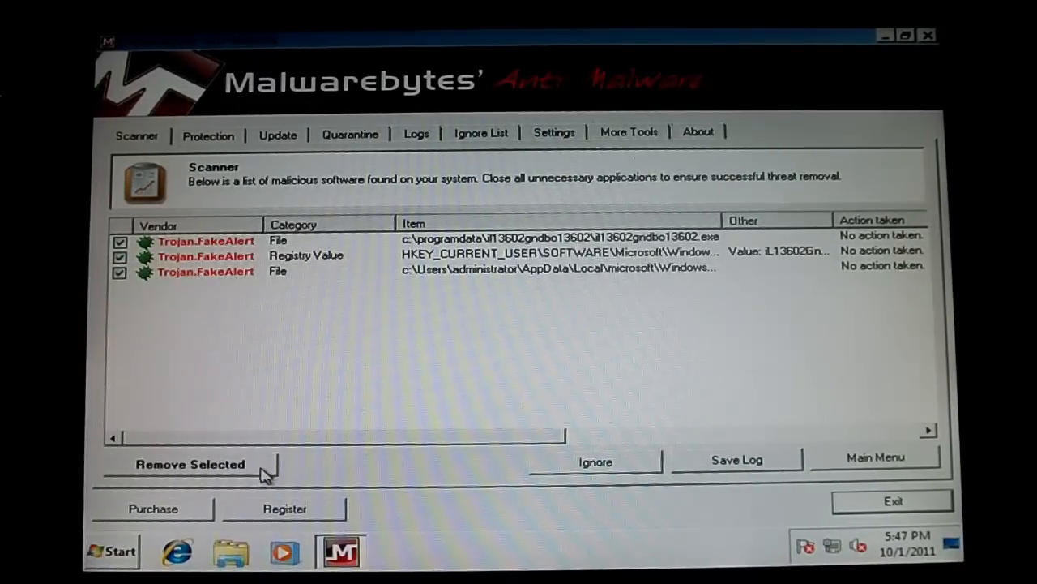
{"action": "left_click", "coordinate": [190, 463]}
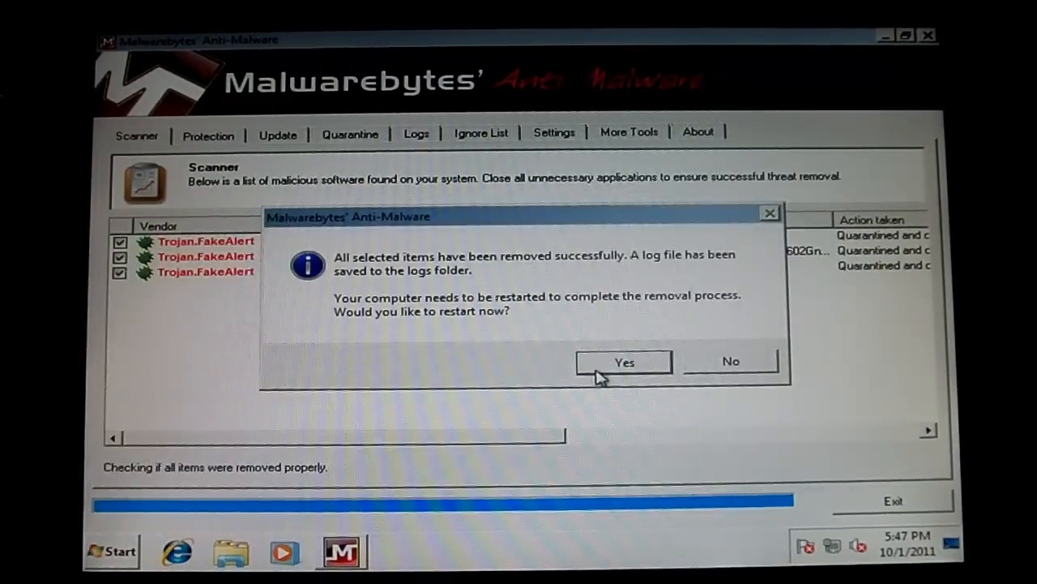
{"action": "left_click", "coordinate": [624, 361]}
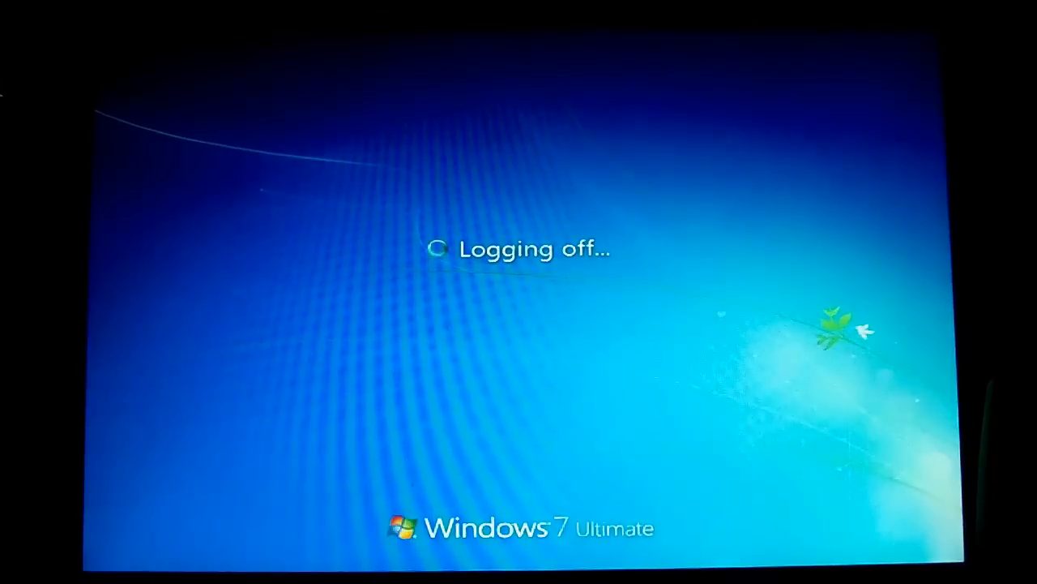